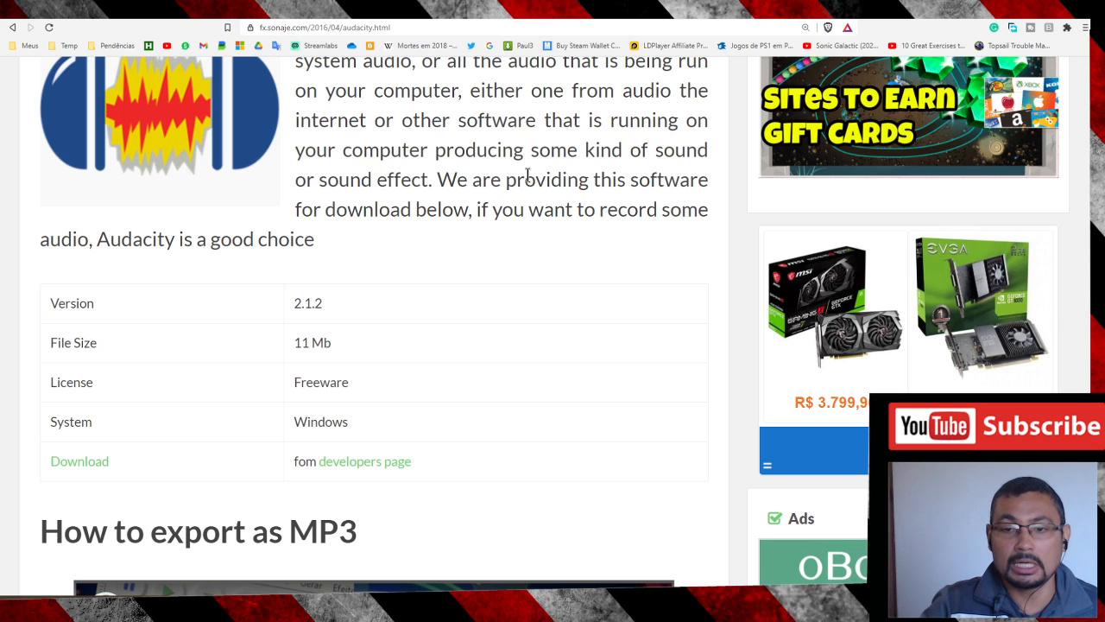
mouse_move(601, 266)
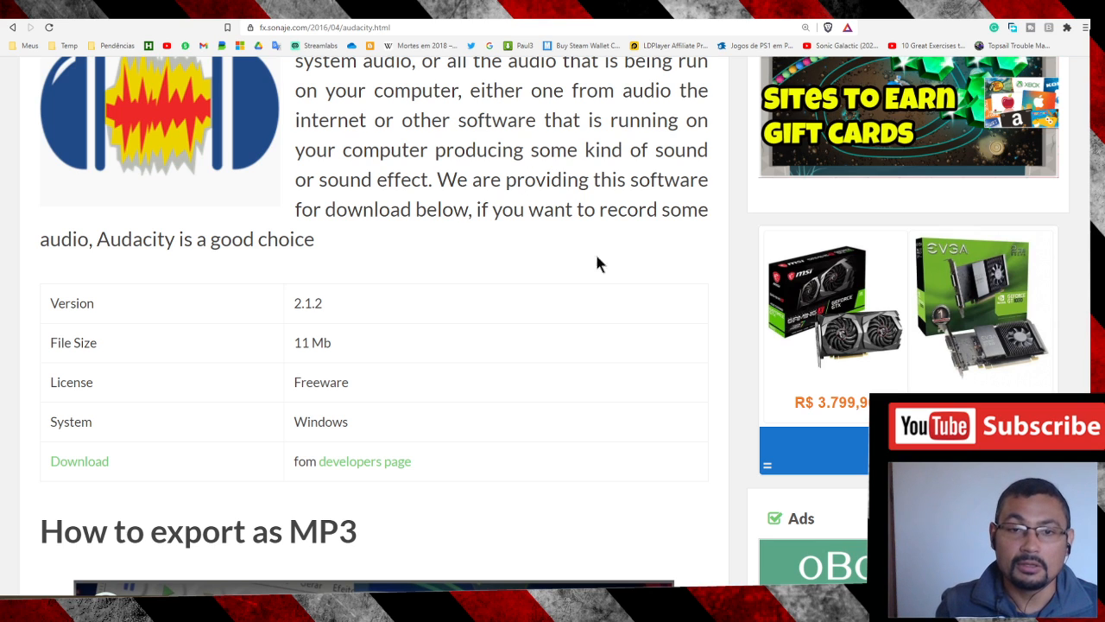
mouse_move(553, 259)
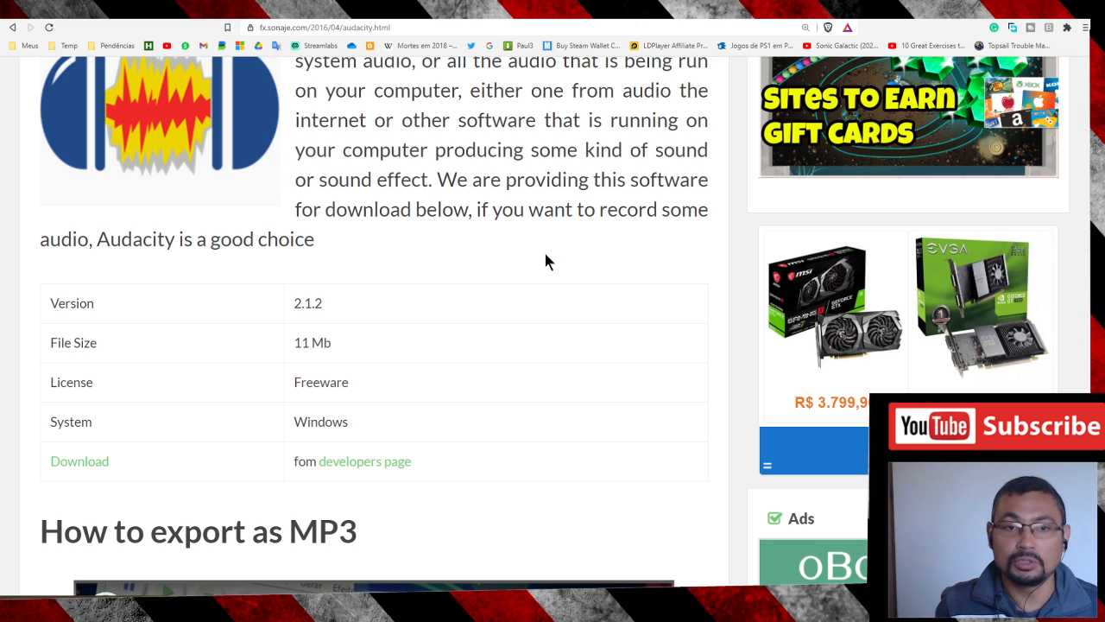
mouse_move(466, 232)
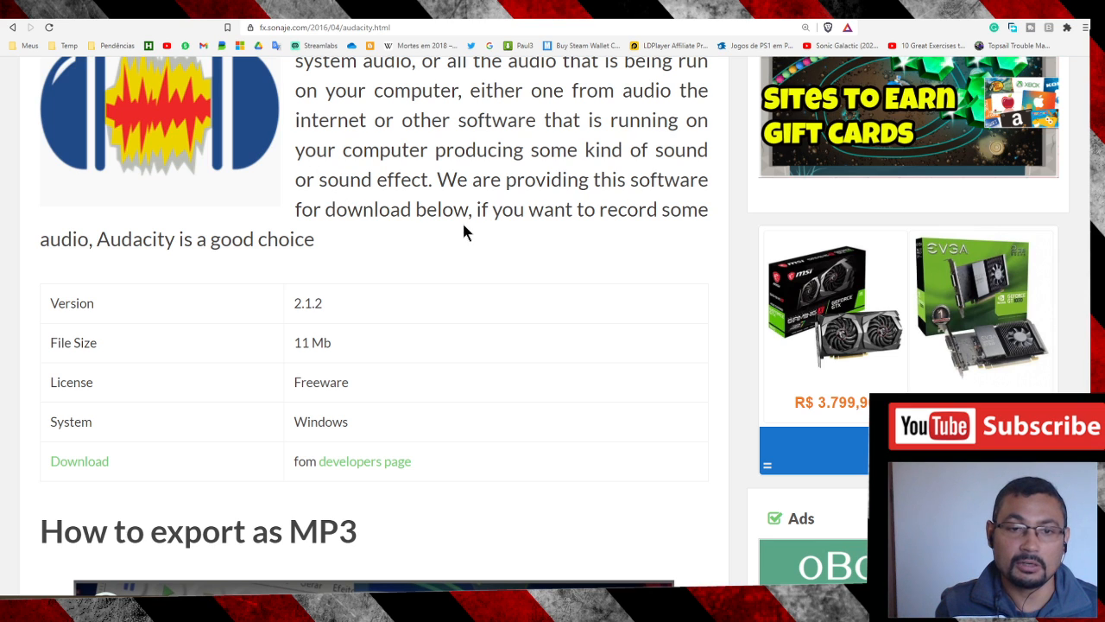
mouse_move(475, 235)
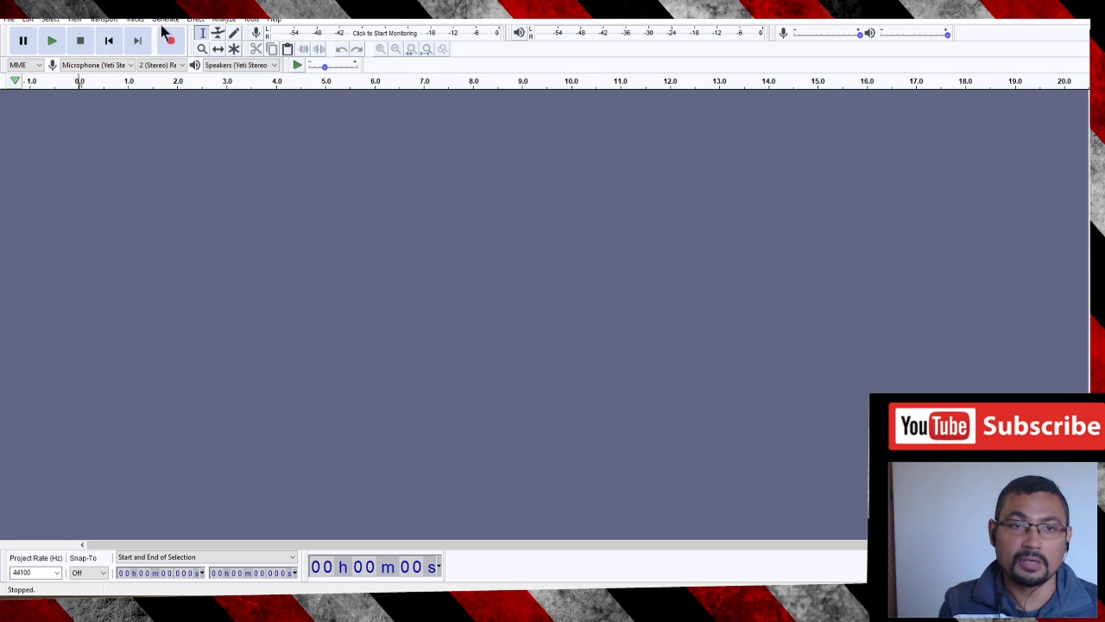
left_click(169, 39)
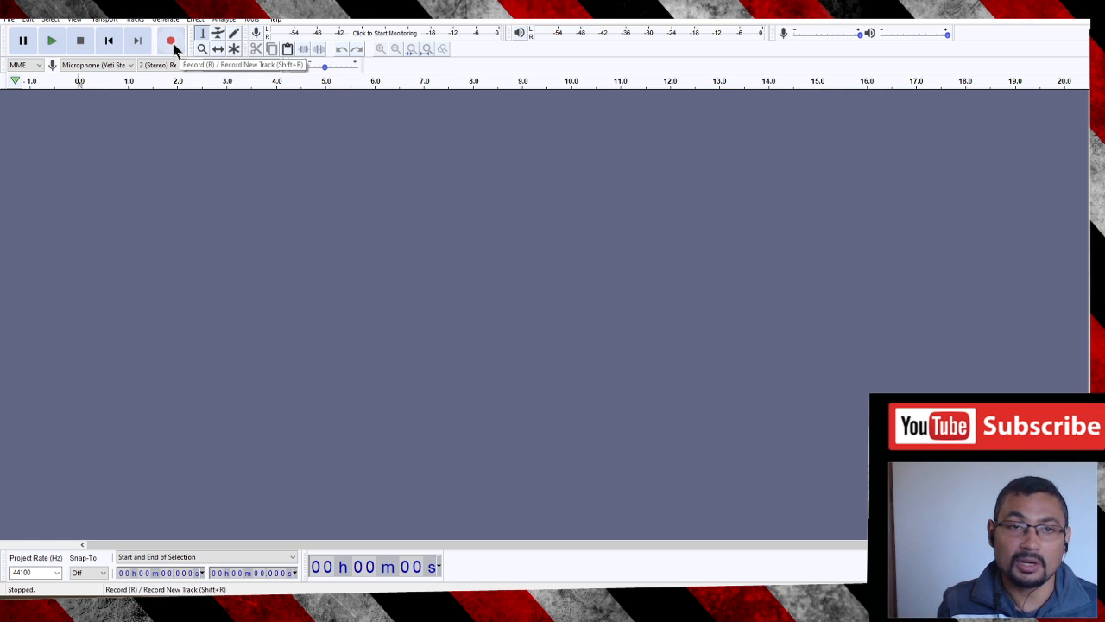
left_click(169, 39)
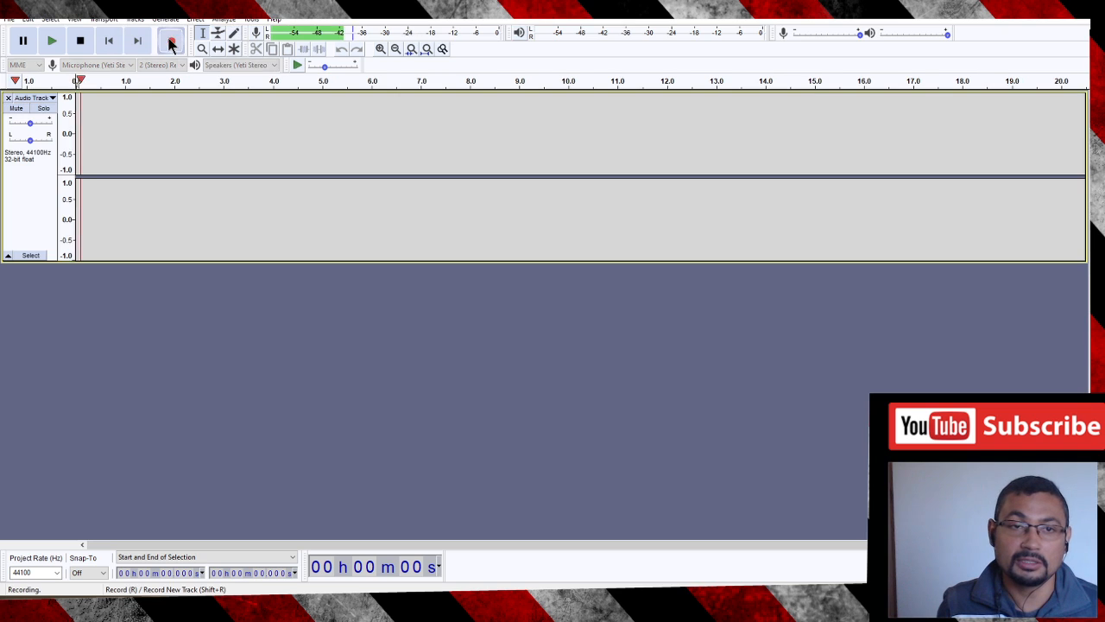
left_click(171, 40)
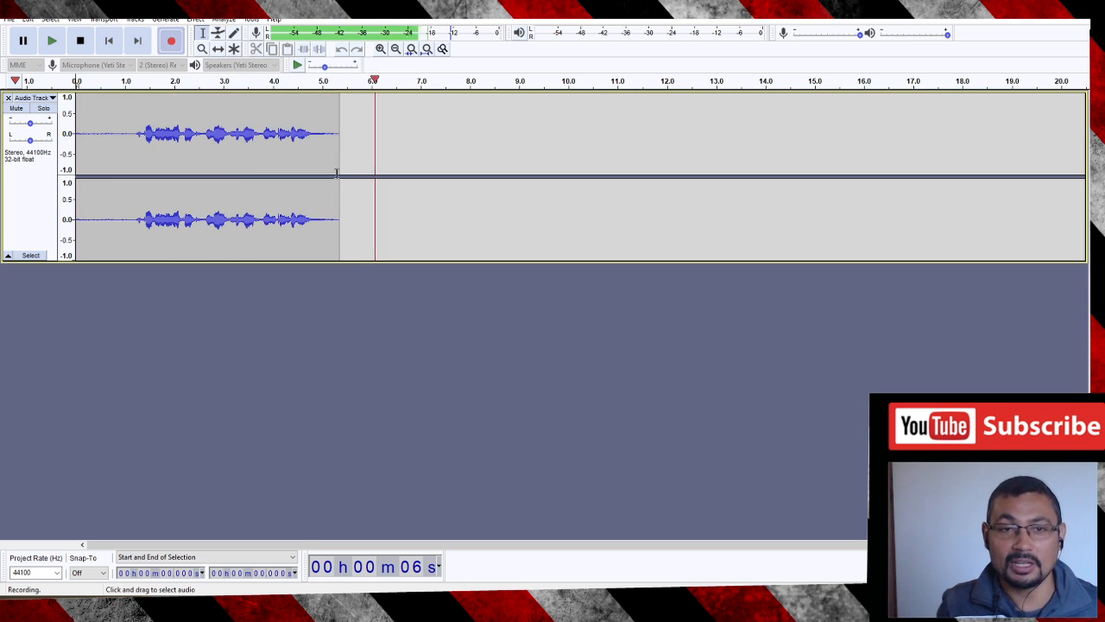
left_click(80, 39)
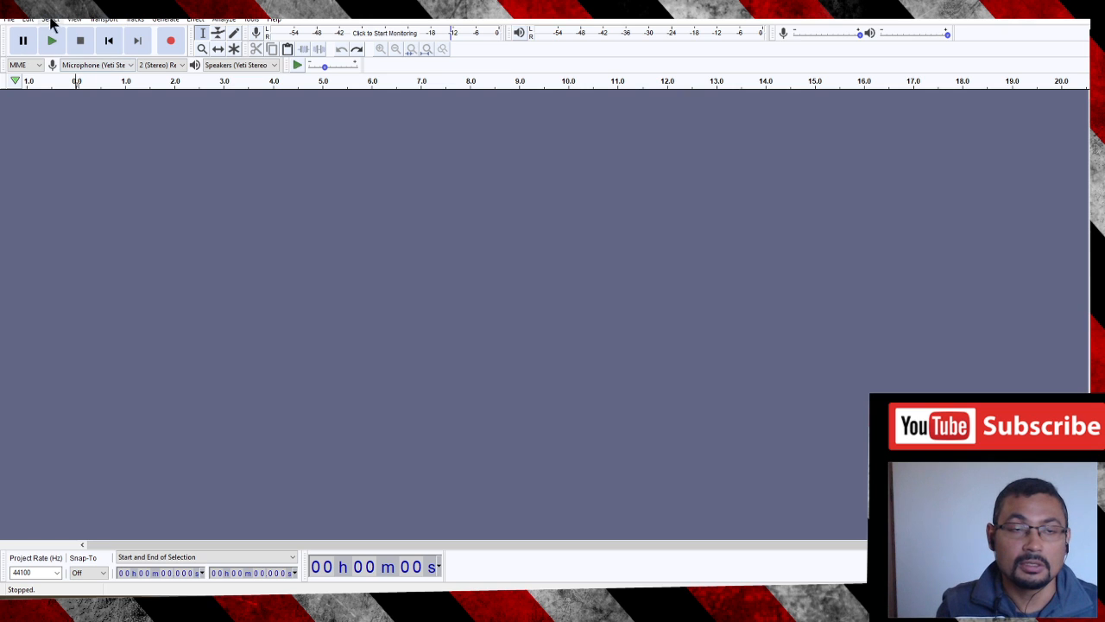
Import the narration MP3 via File > Import > Audio, picking it from suggestions after typing 'bit'
left_click(9, 17)
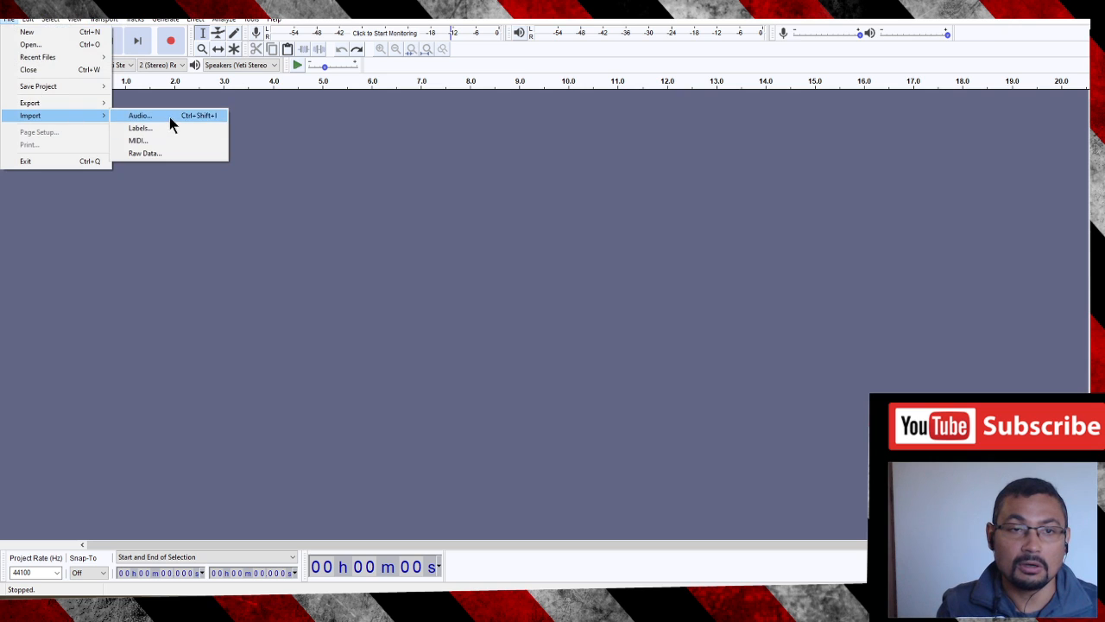
left_click(138, 114)
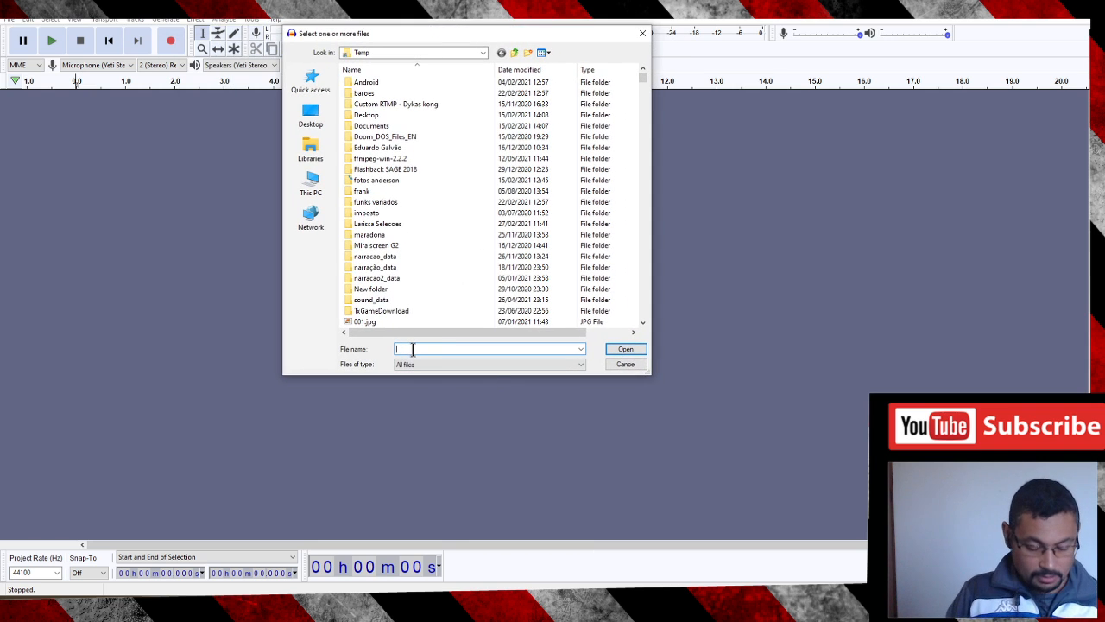
type("bit")
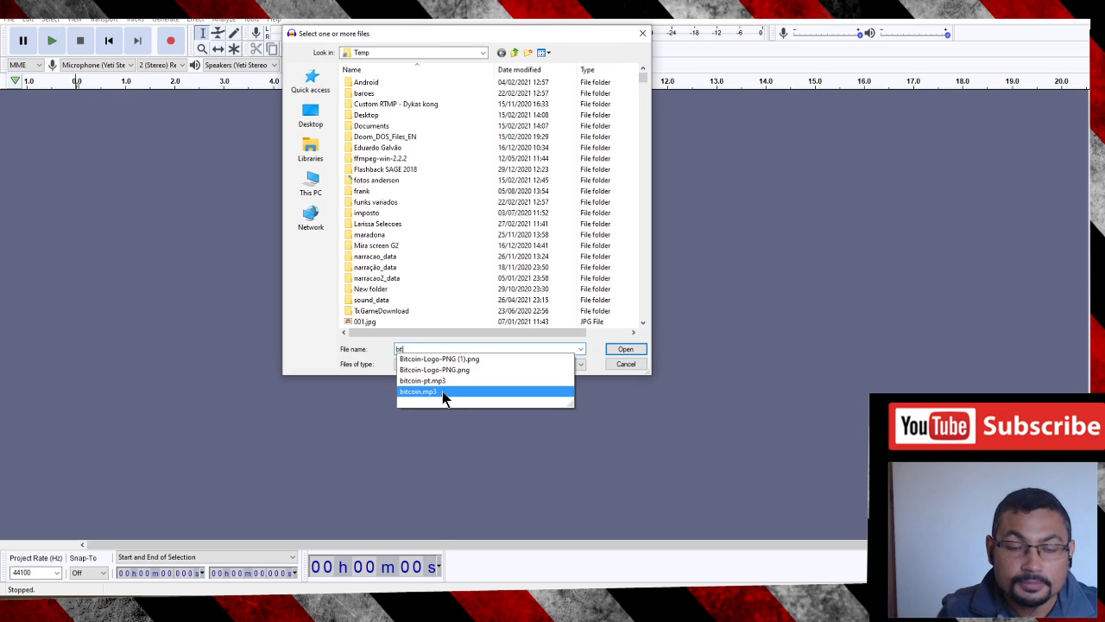
left_click(418, 391)
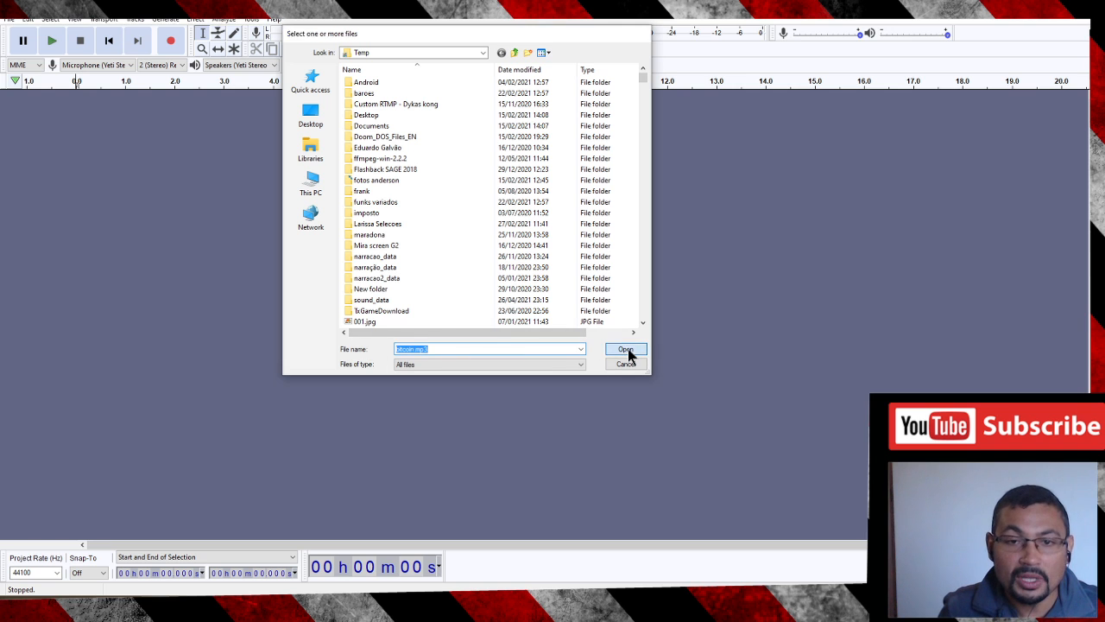
left_click(625, 348)
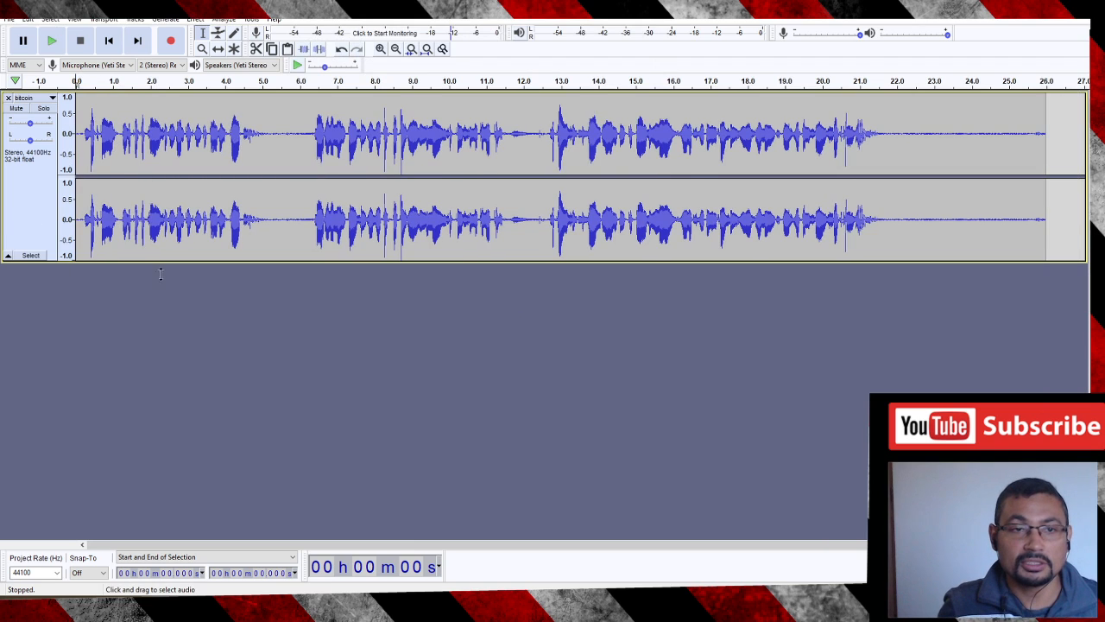
Select the silent stretch after the speech so the narration can end near 20 seconds
left_click(52, 40)
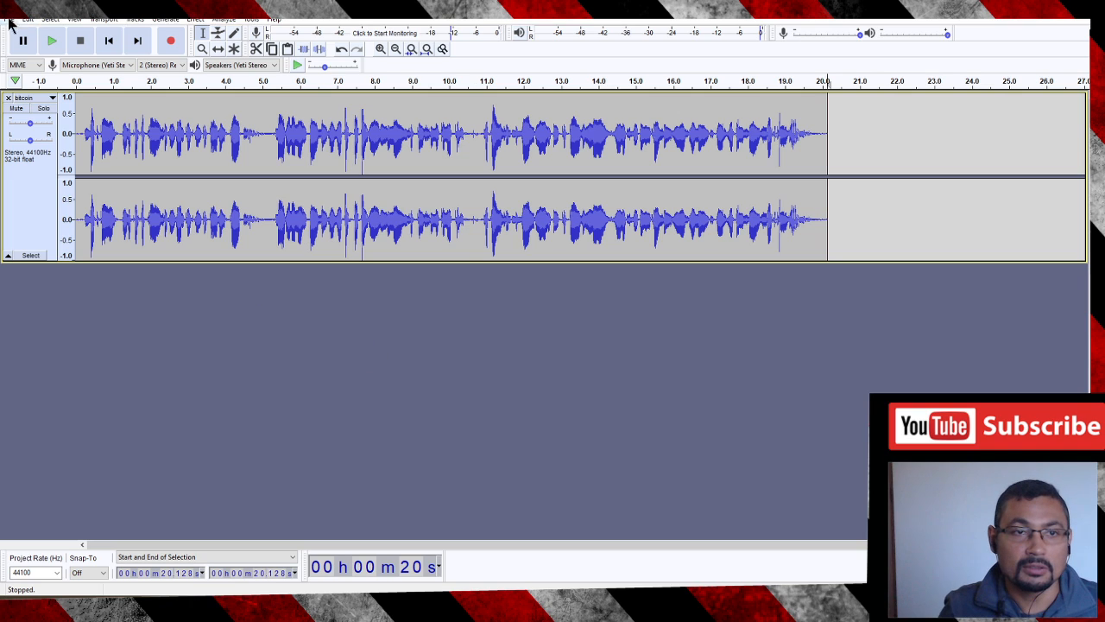
Import the background music file, found by typing 'hook', as a second track beneath the narration
left_click(8, 15)
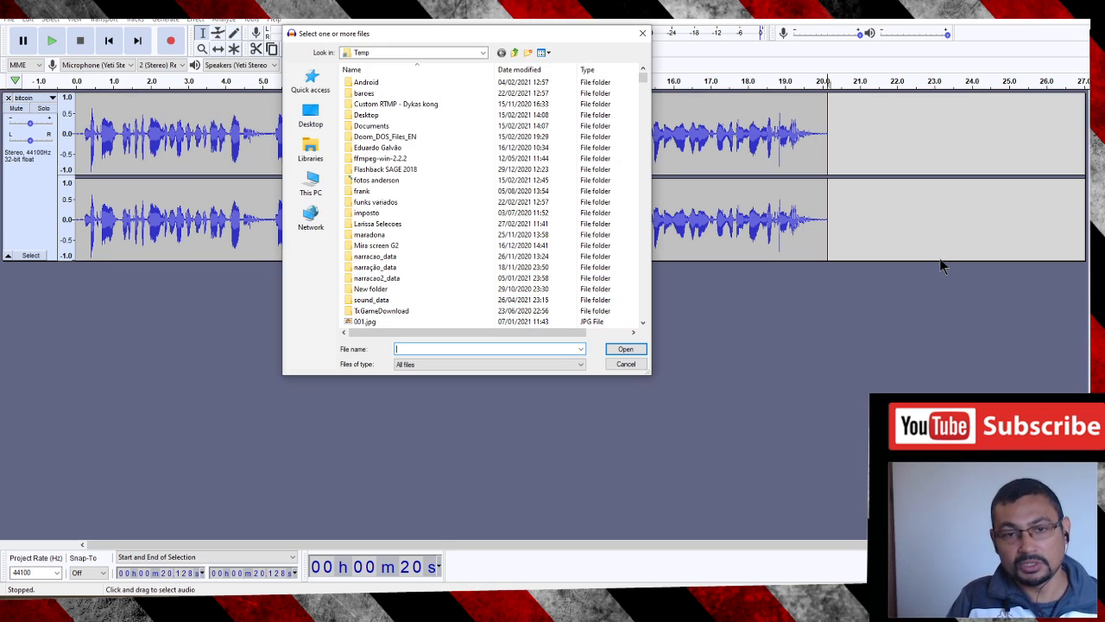
type("hook")
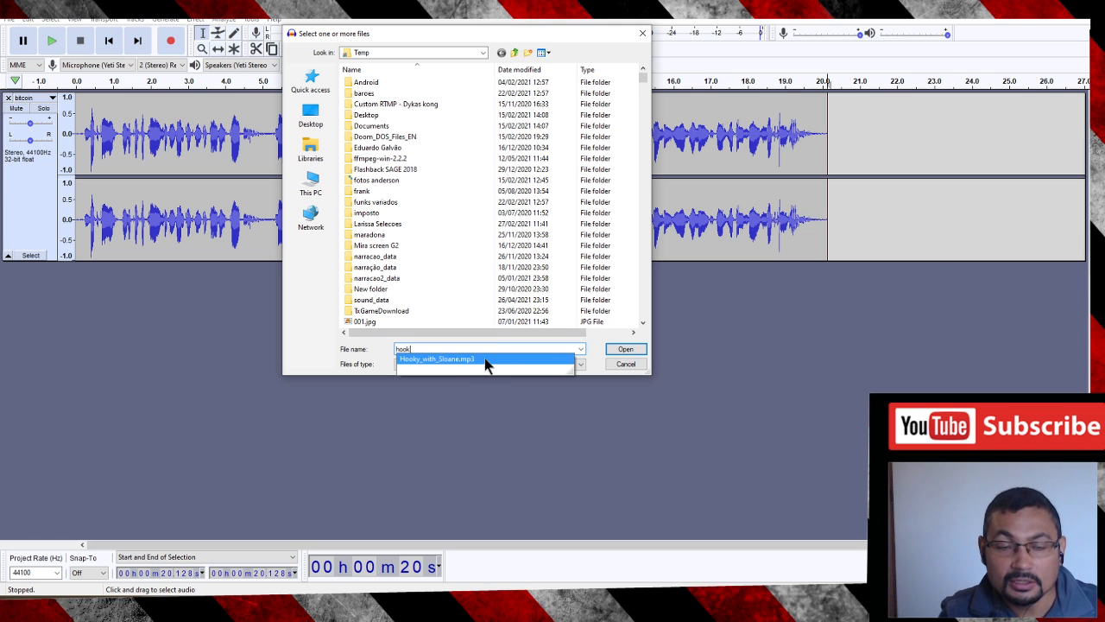
left_click(435, 357)
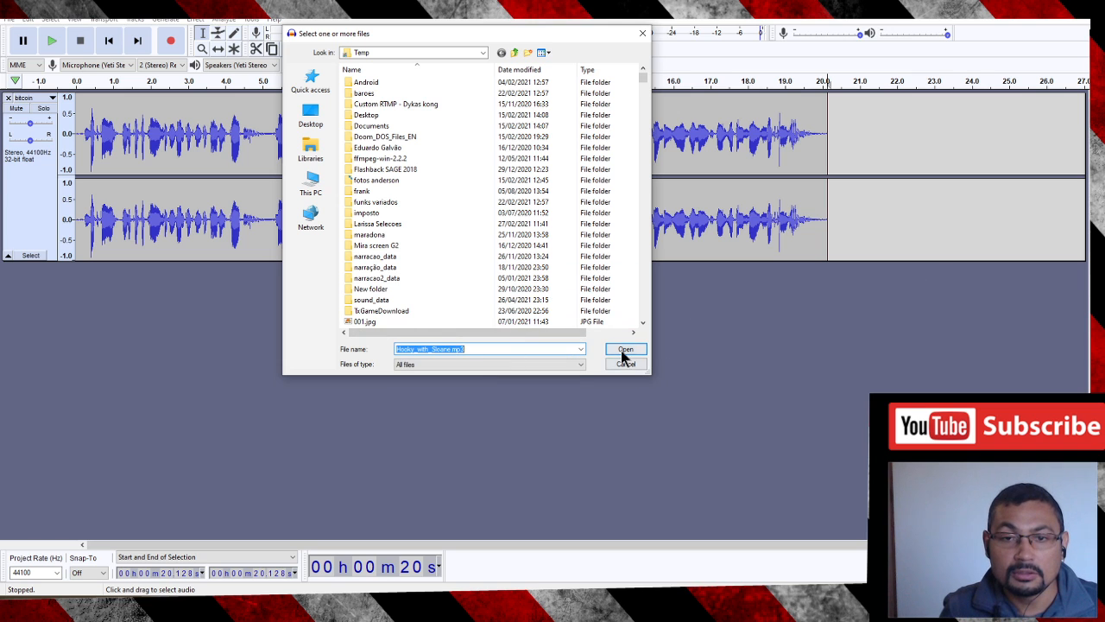
left_click(625, 349)
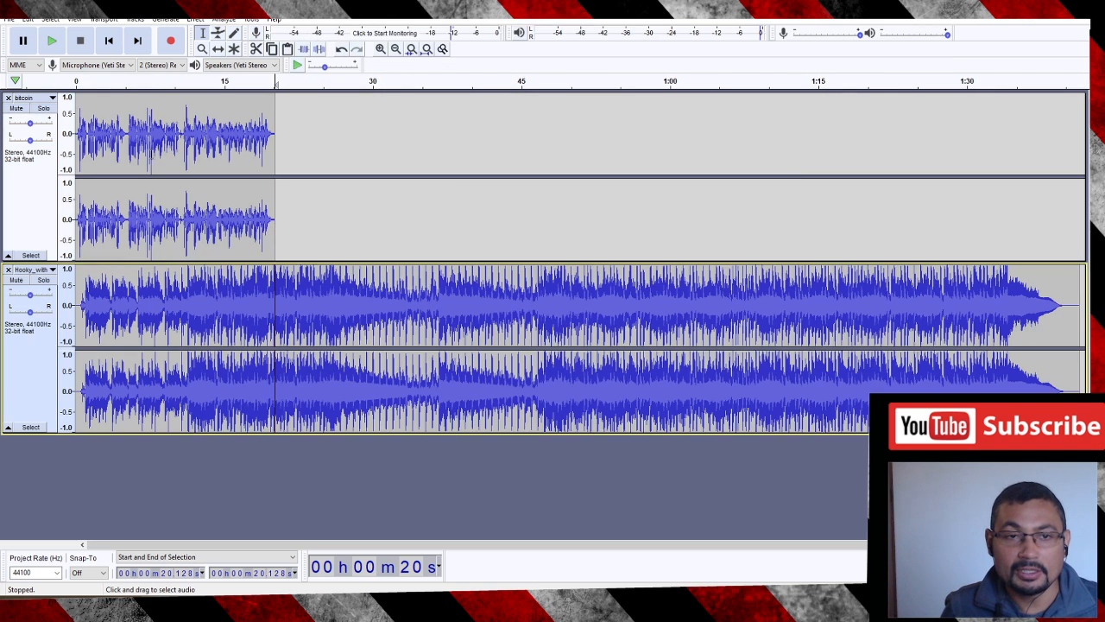
mouse_move(343, 295)
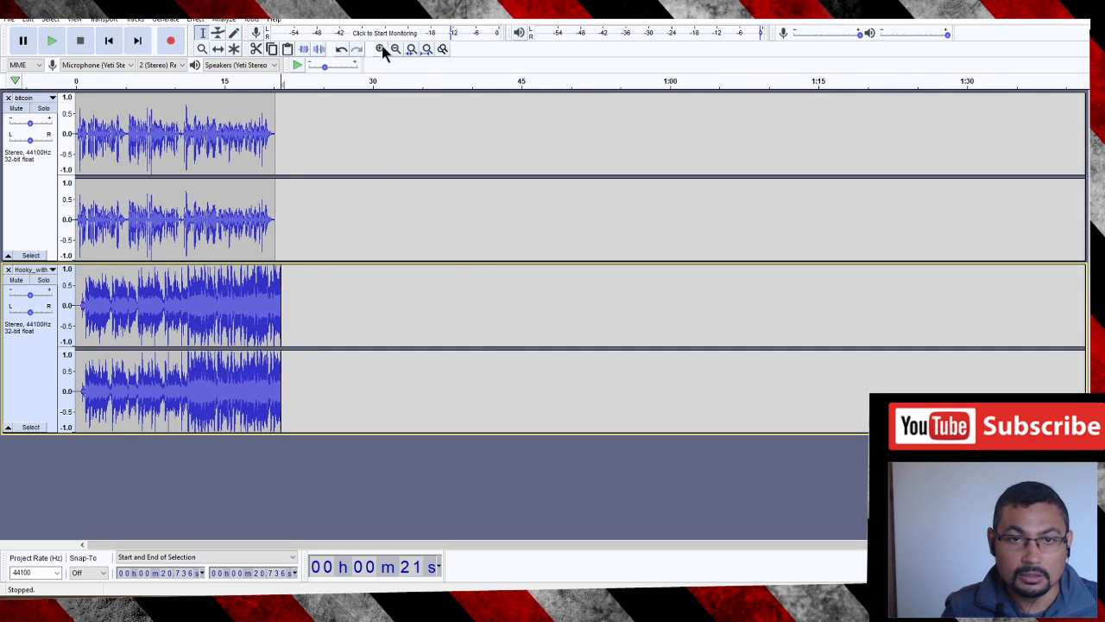
Fit the trimmed ~21-second tracks into view and play narration and music together
left_click(380, 48)
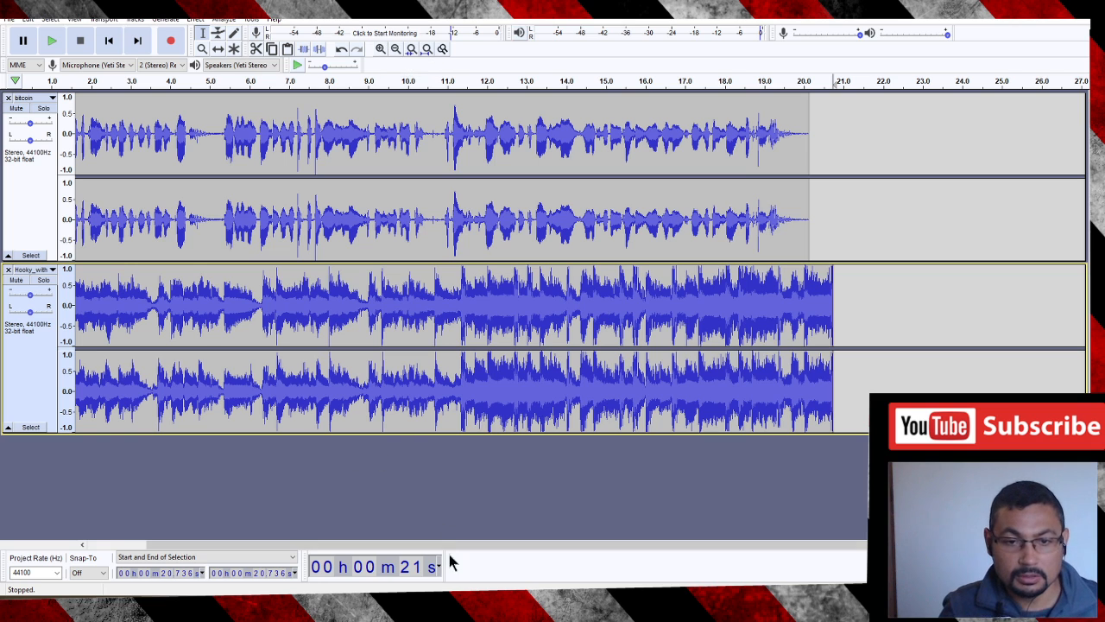
left_click(52, 40)
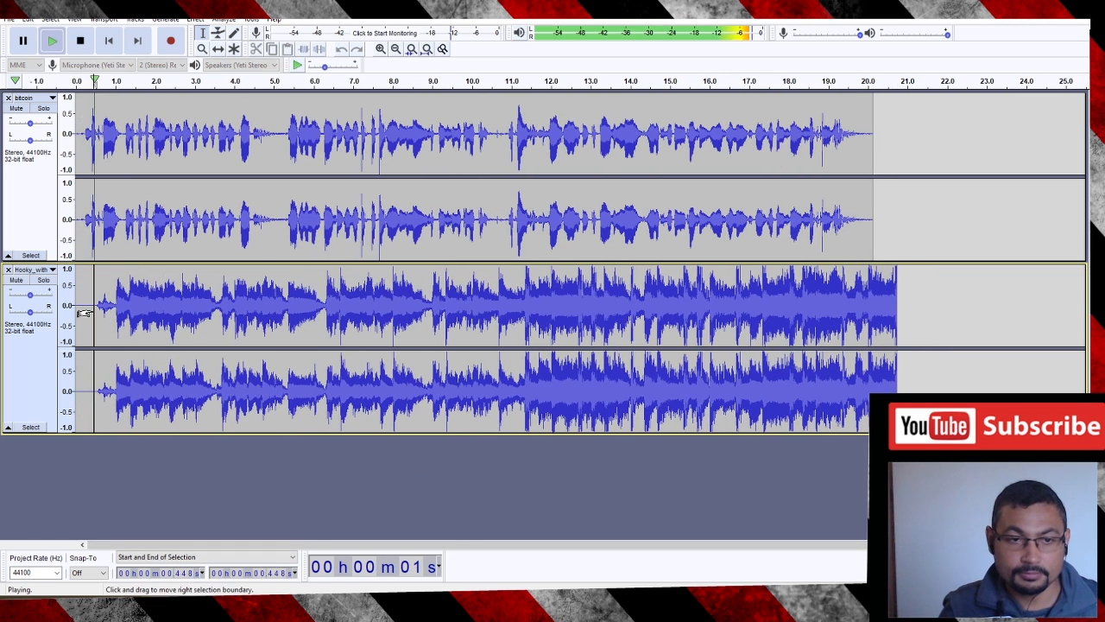
left_click(79, 41)
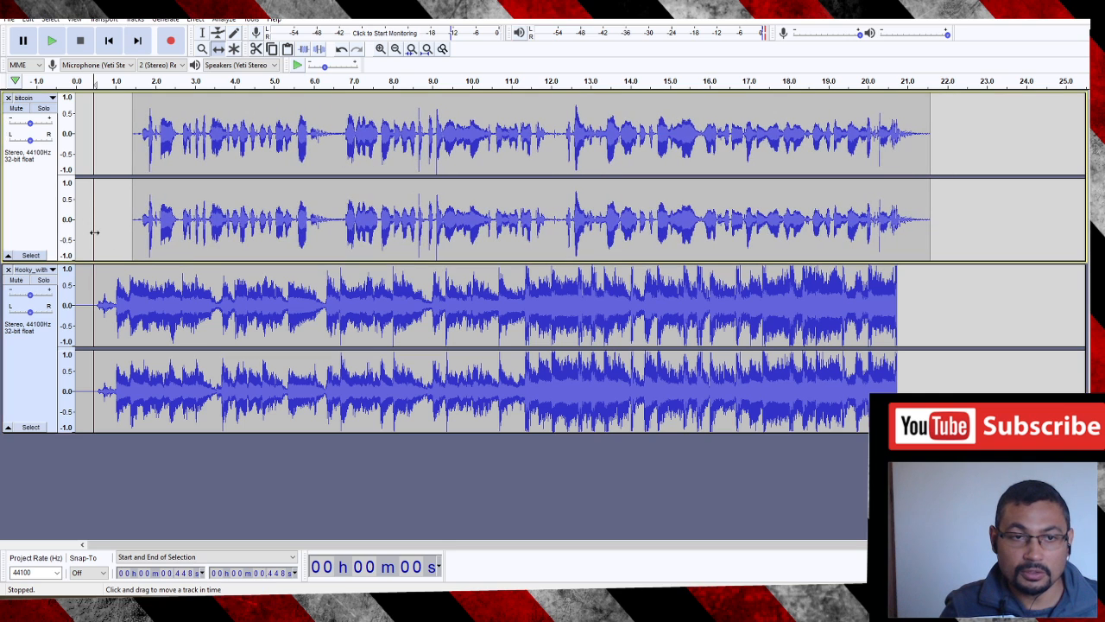
Shift the narration to start around 2.5 seconds and play to check the timing
left_click(256, 48)
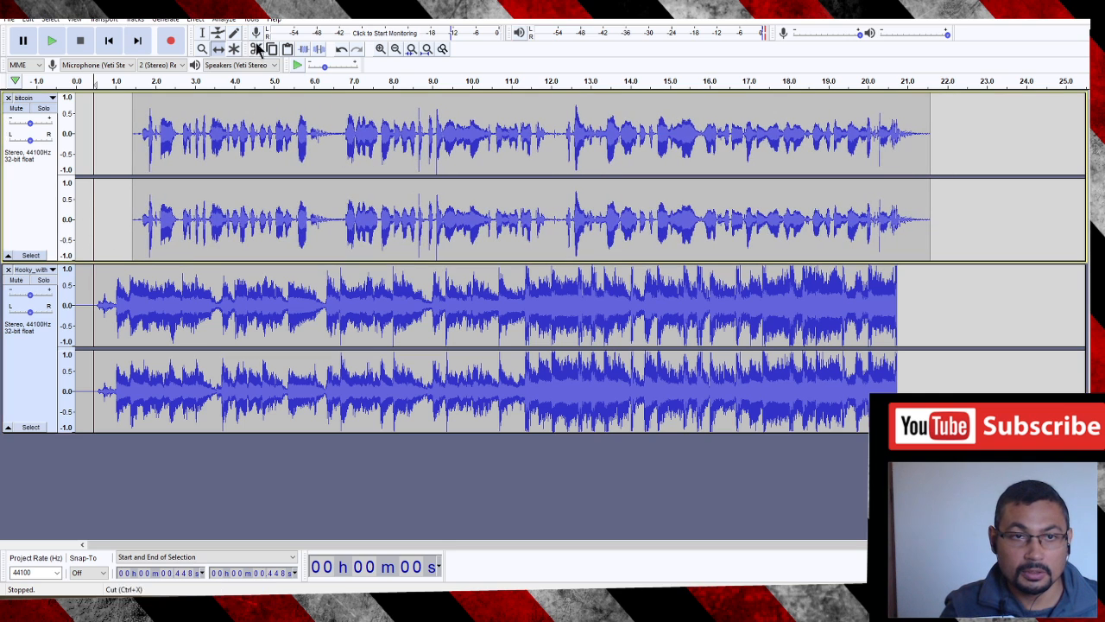
left_click(52, 39)
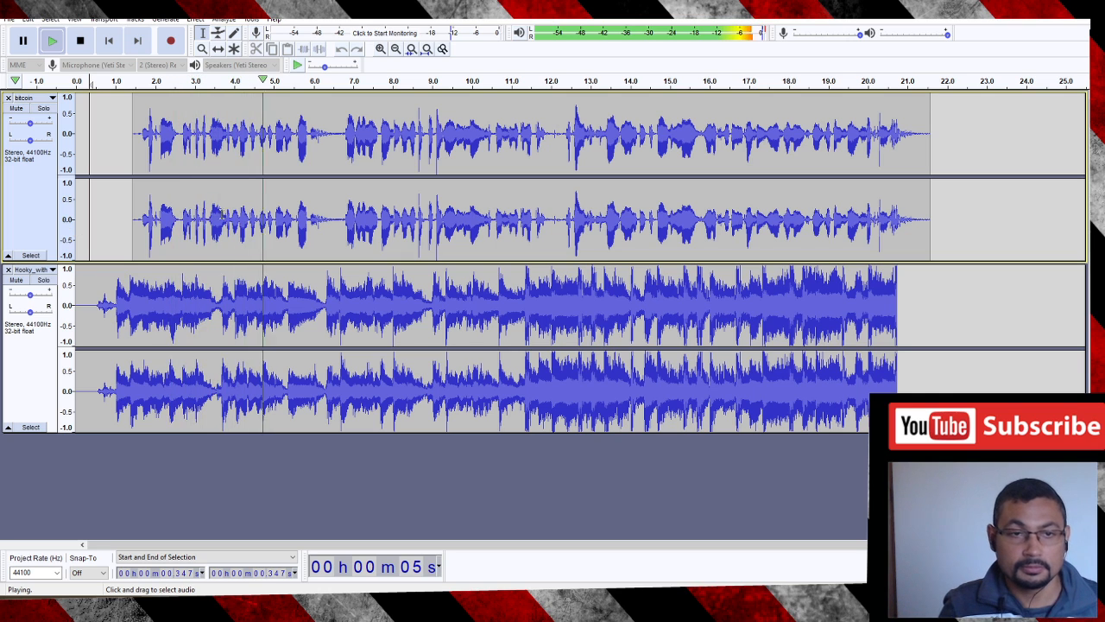
left_click(80, 42)
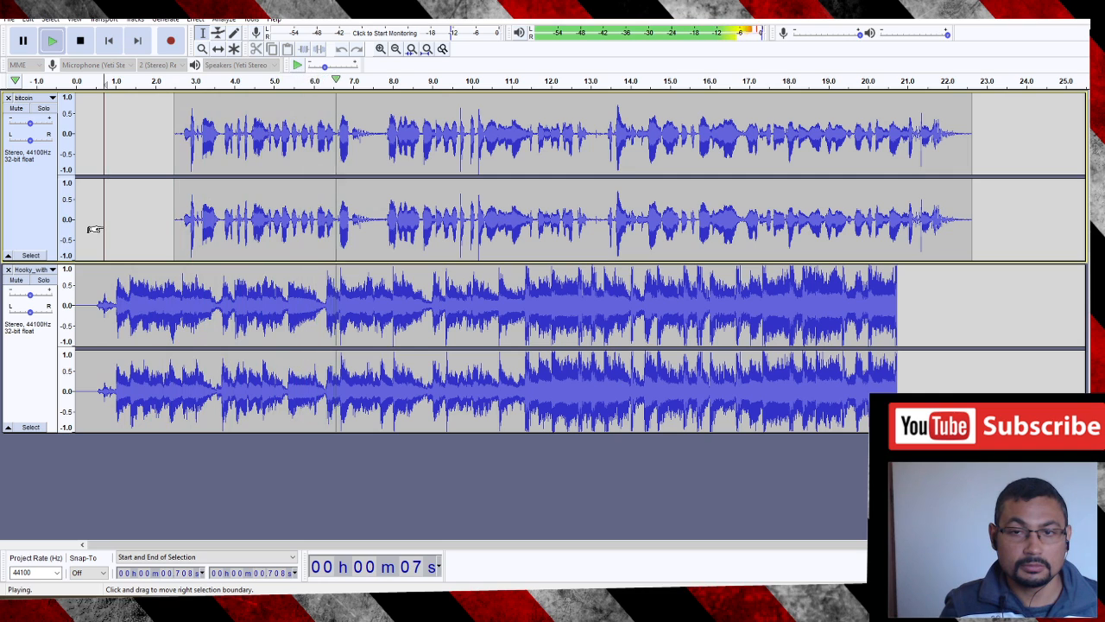
left_click(80, 42)
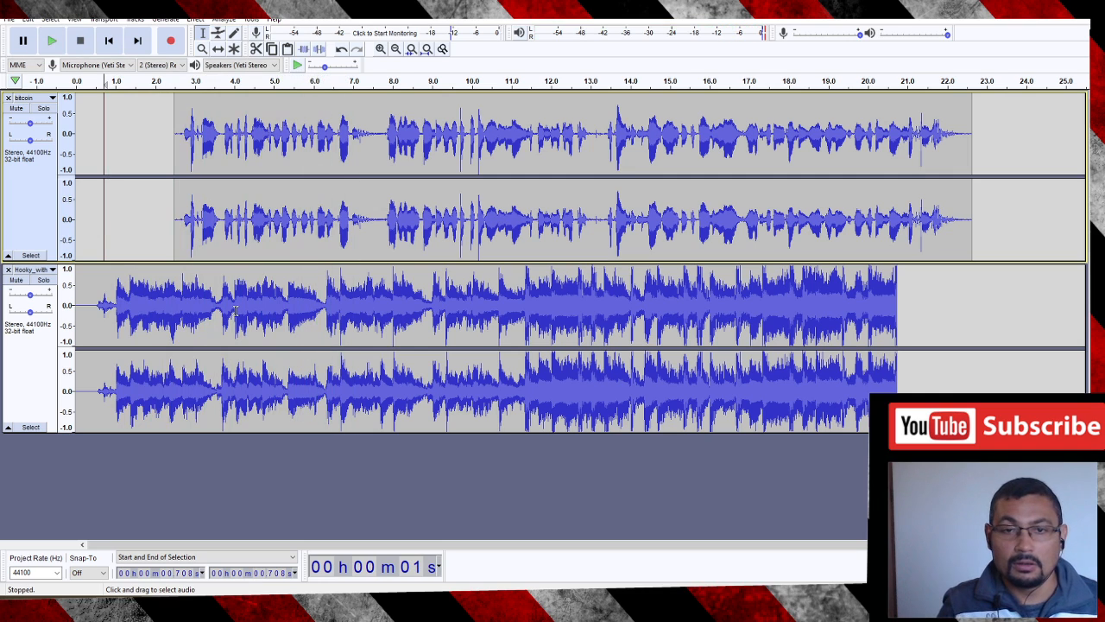
mouse_move(278, 308)
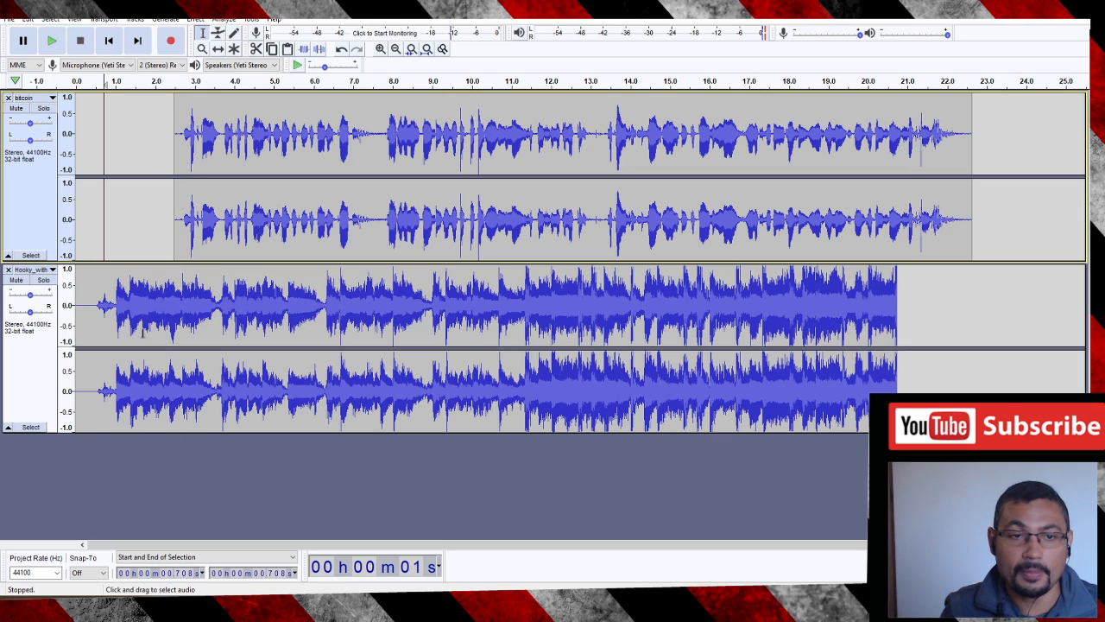
Select the music track from the narration's start to its end for an effect
left_click(162, 308)
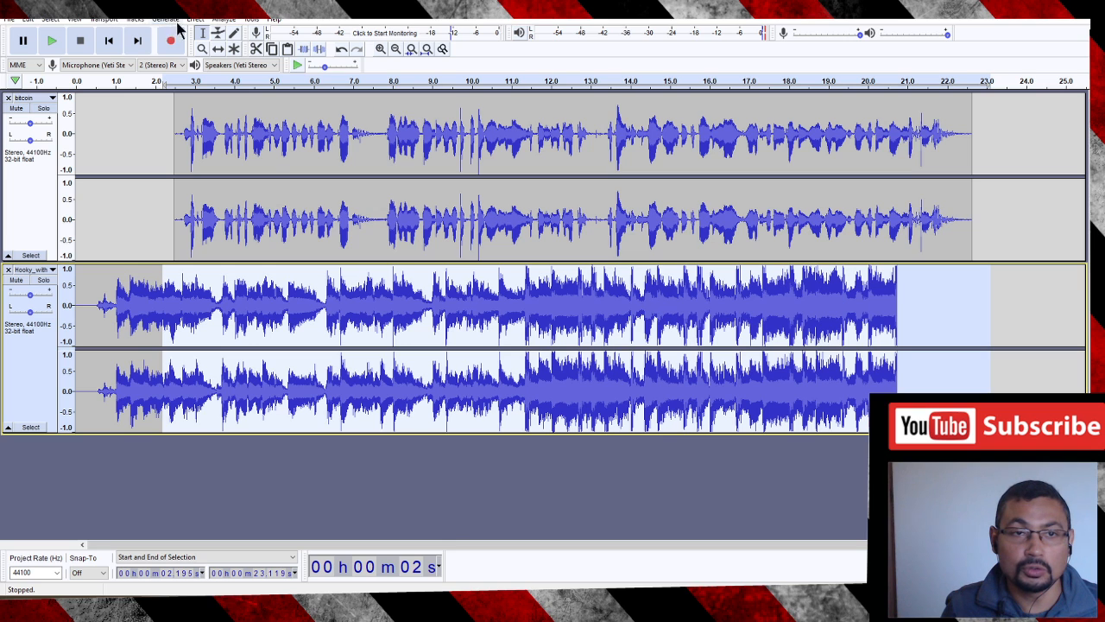
left_click(194, 17)
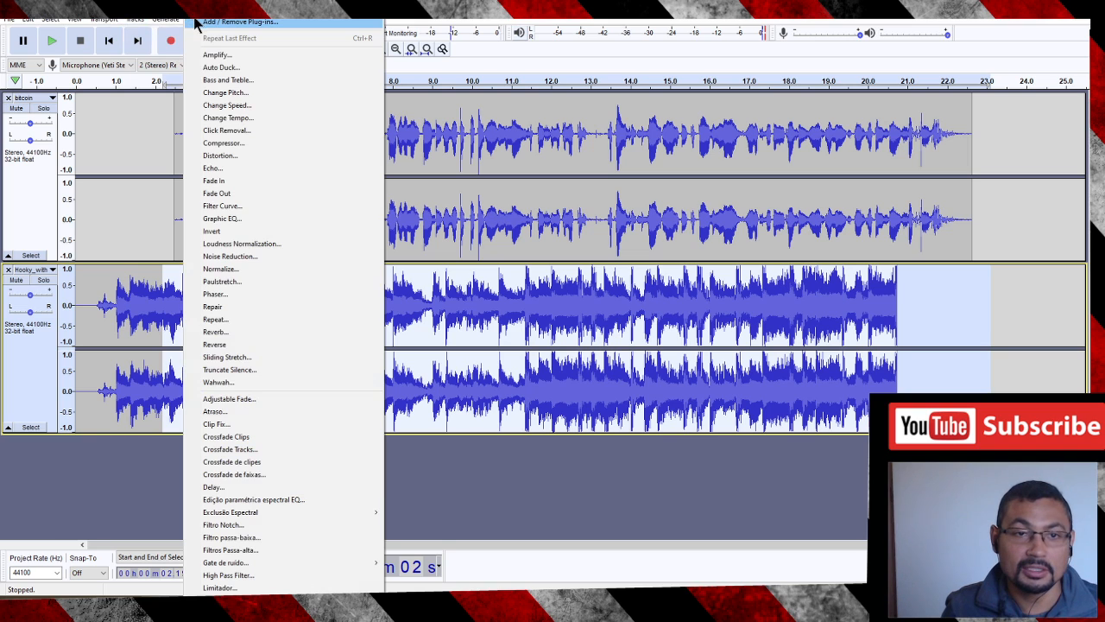
mouse_move(225, 56)
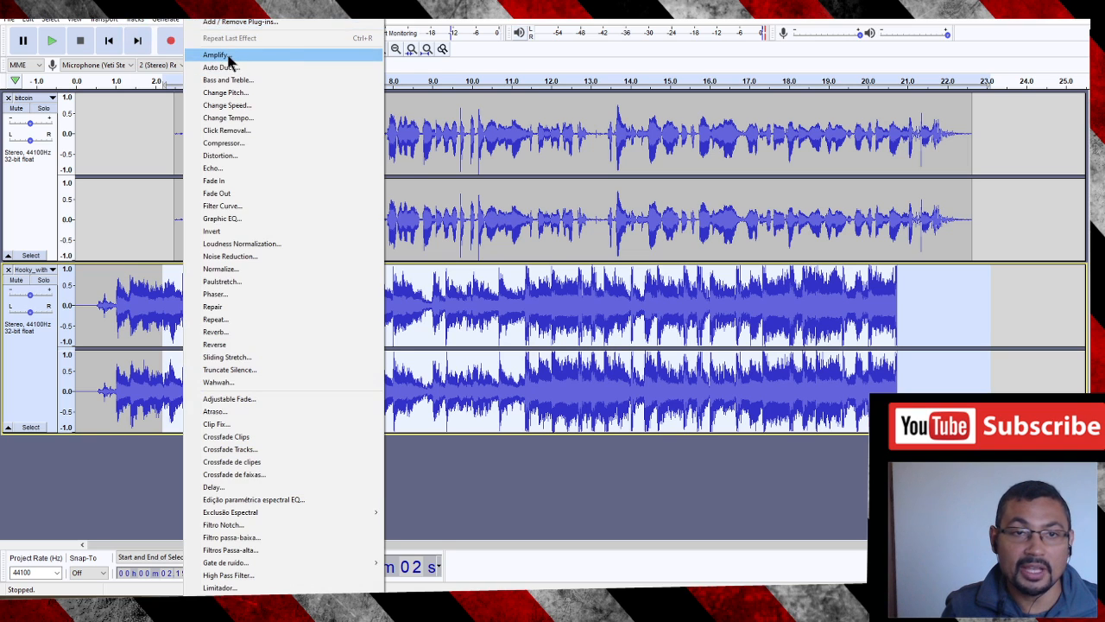
Amplify the selected music by -10 dB so it plays quieter under the narration
left_click(214, 53)
type("-")
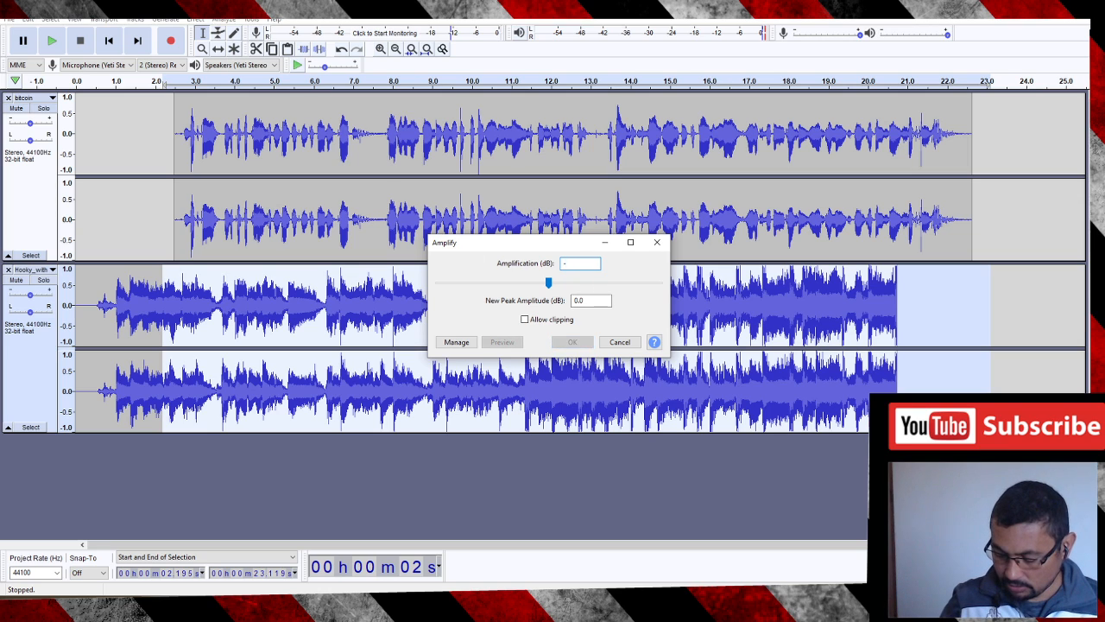
type("10")
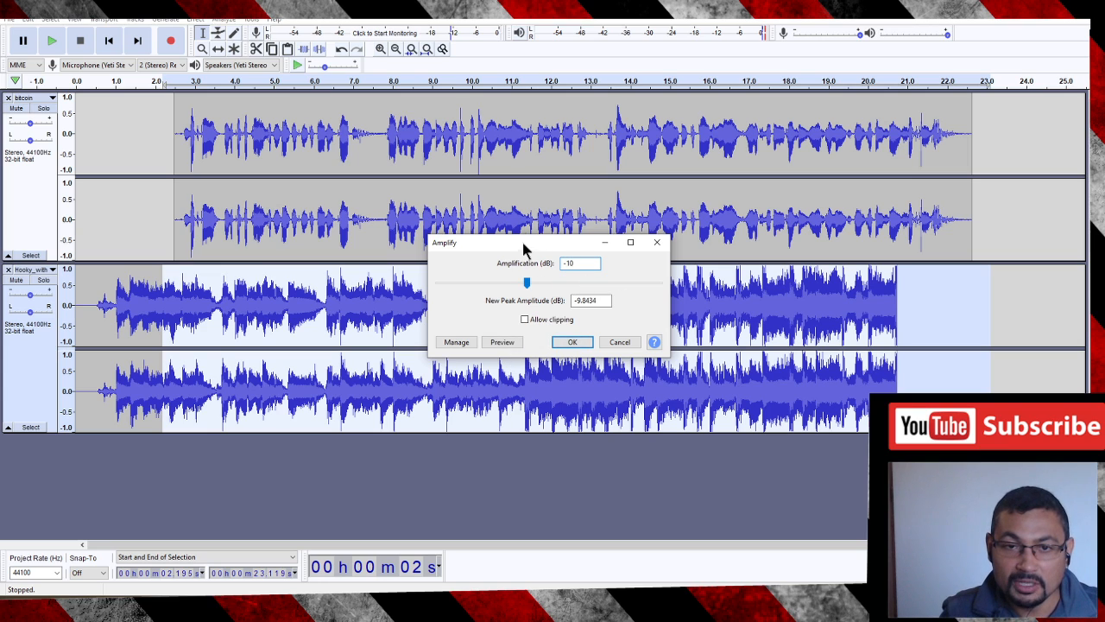
left_click(571, 341)
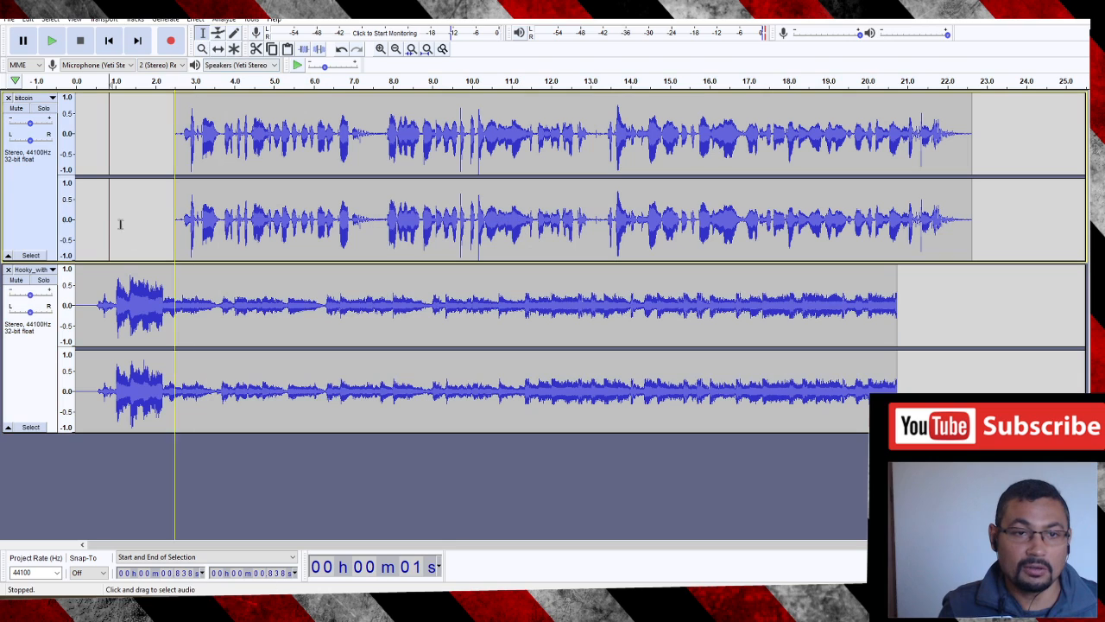
Play the mix to hear the balance, then stop before undoing the volume cut
left_click(52, 40)
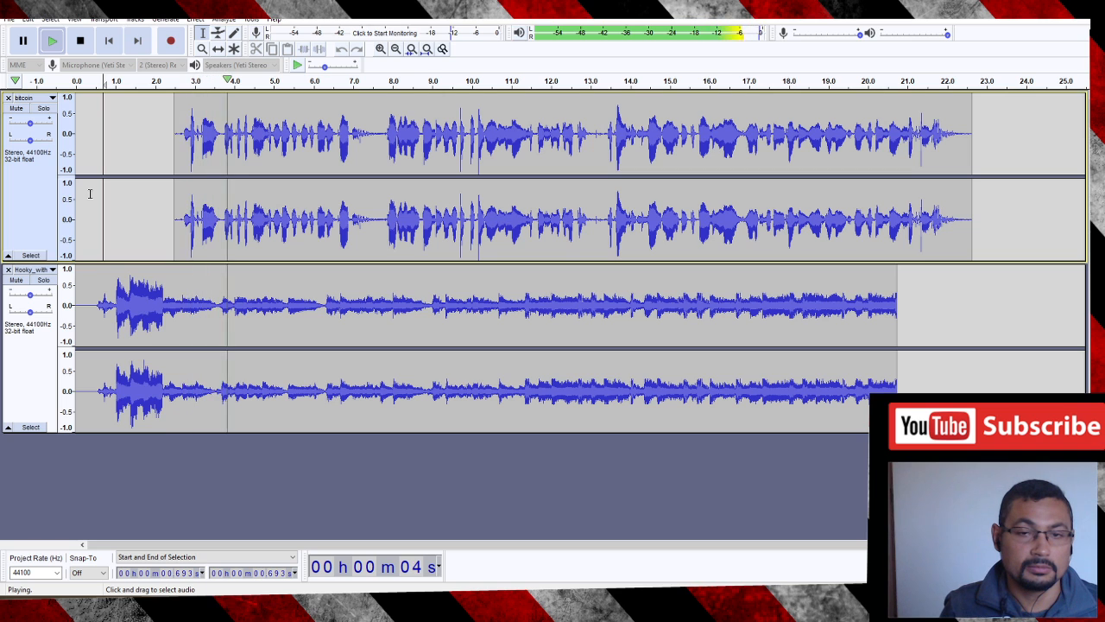
left_click(79, 40)
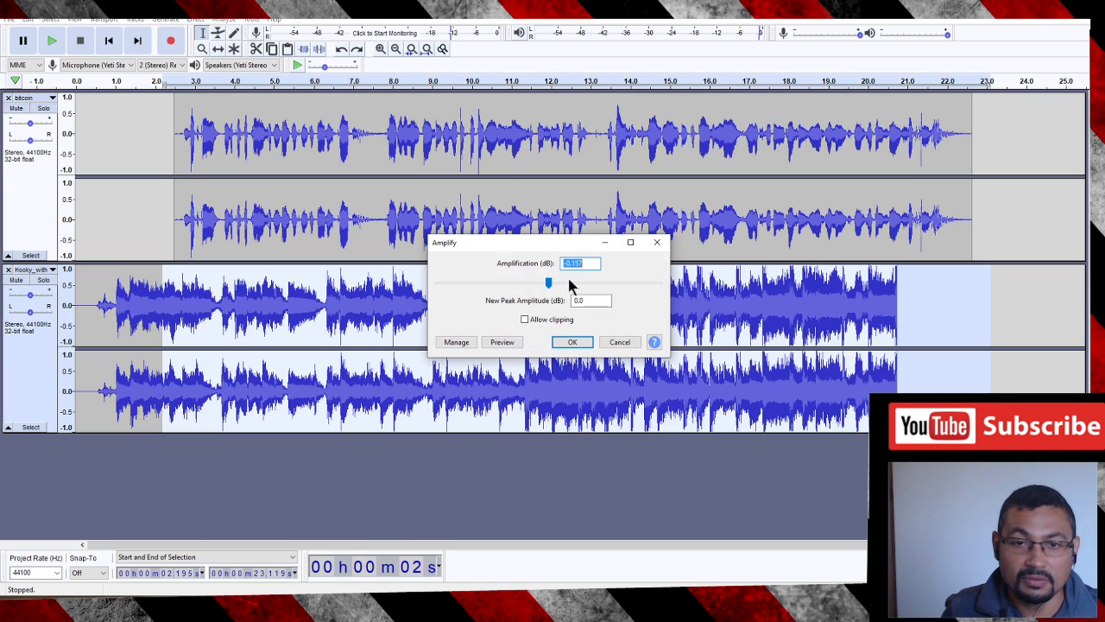
Apply a larger negative amplification to the music and play the mix to check the balance
type("-1")
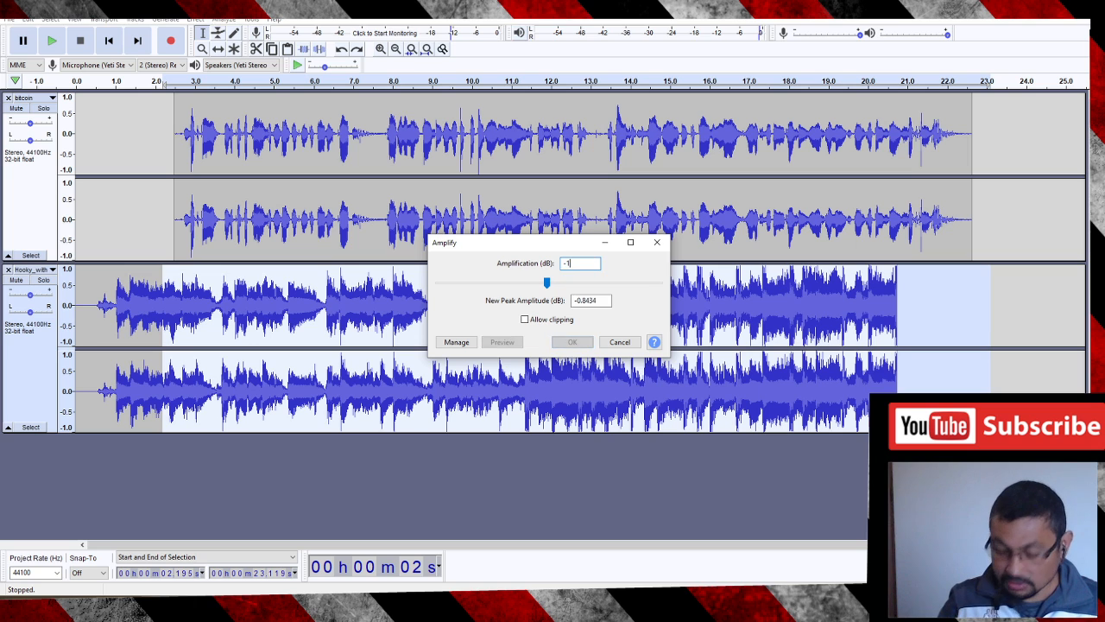
left_click(572, 341)
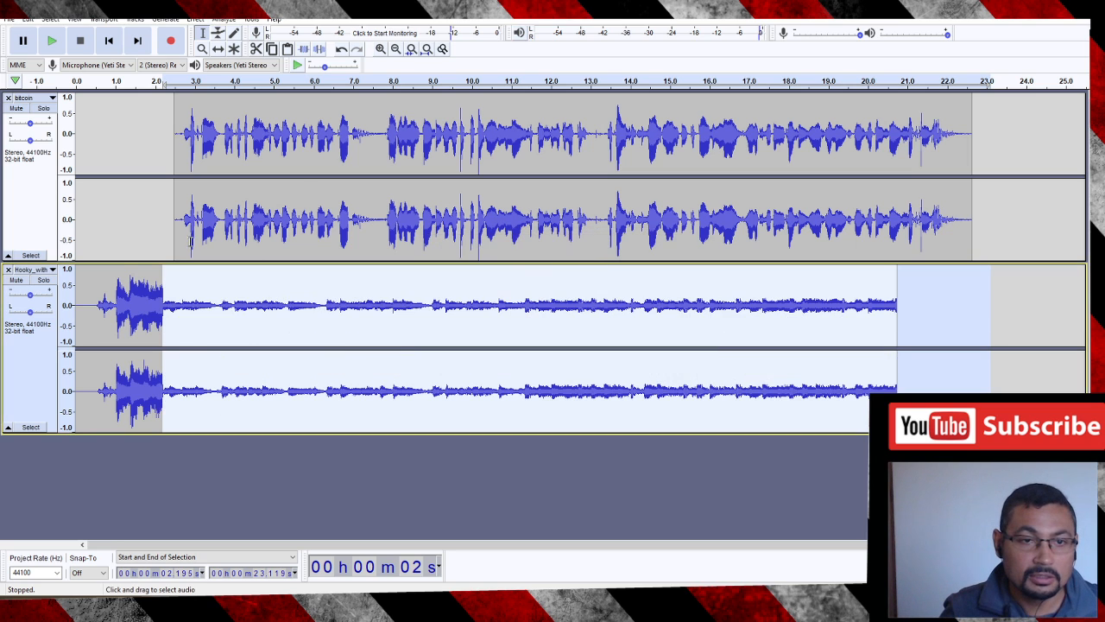
left_click(52, 40)
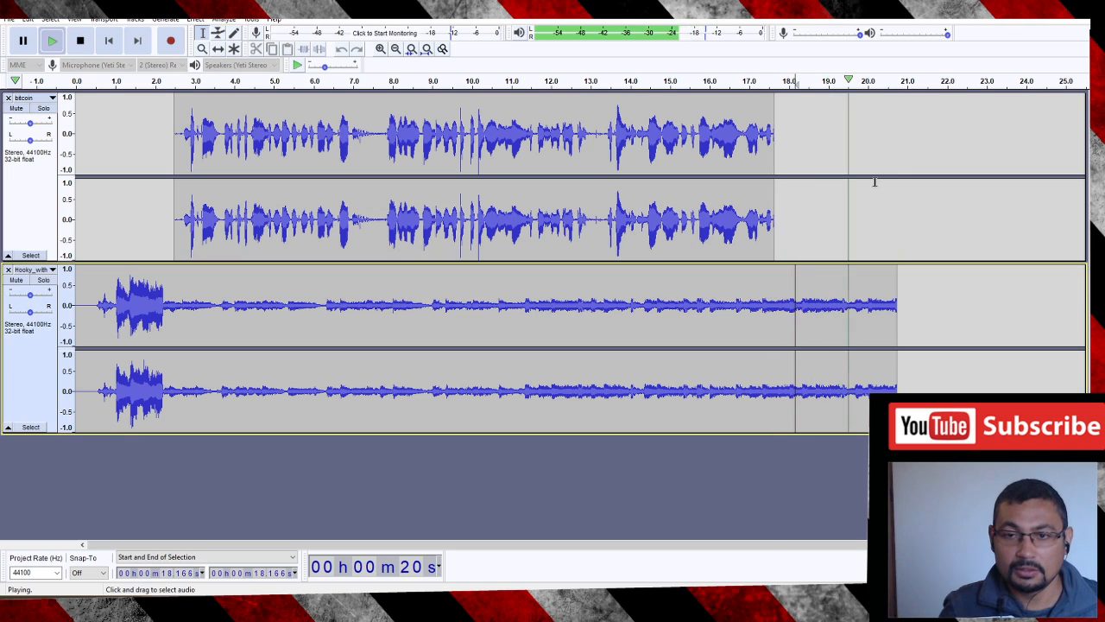
Fade out the music from about 18 seconds to its end with Effect > Fade Out, then listen
left_click(80, 40)
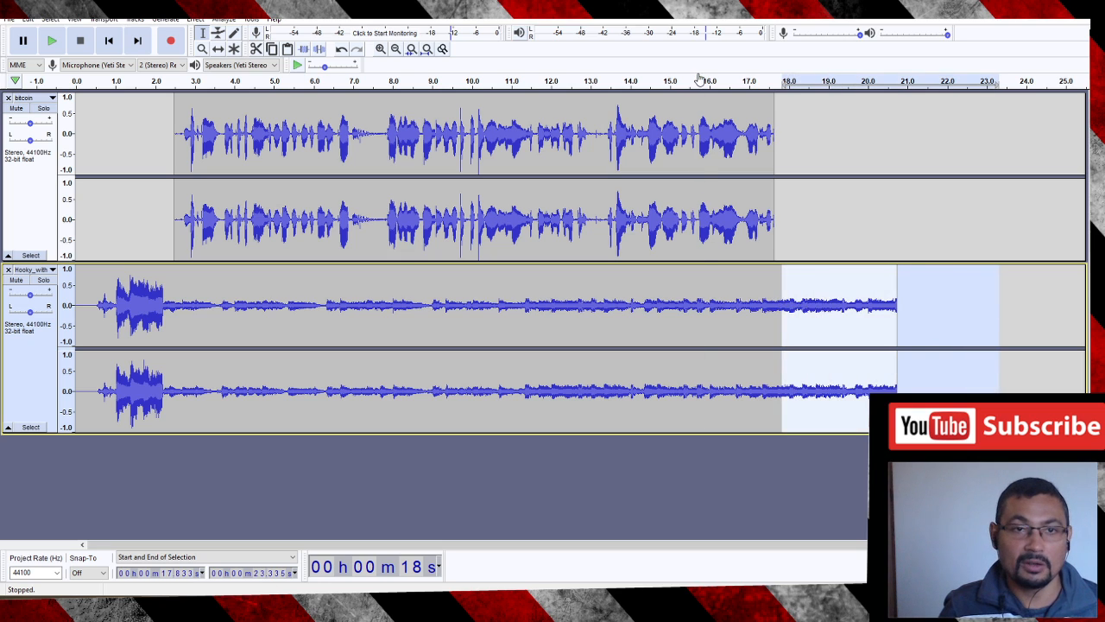
left_click(759, 304)
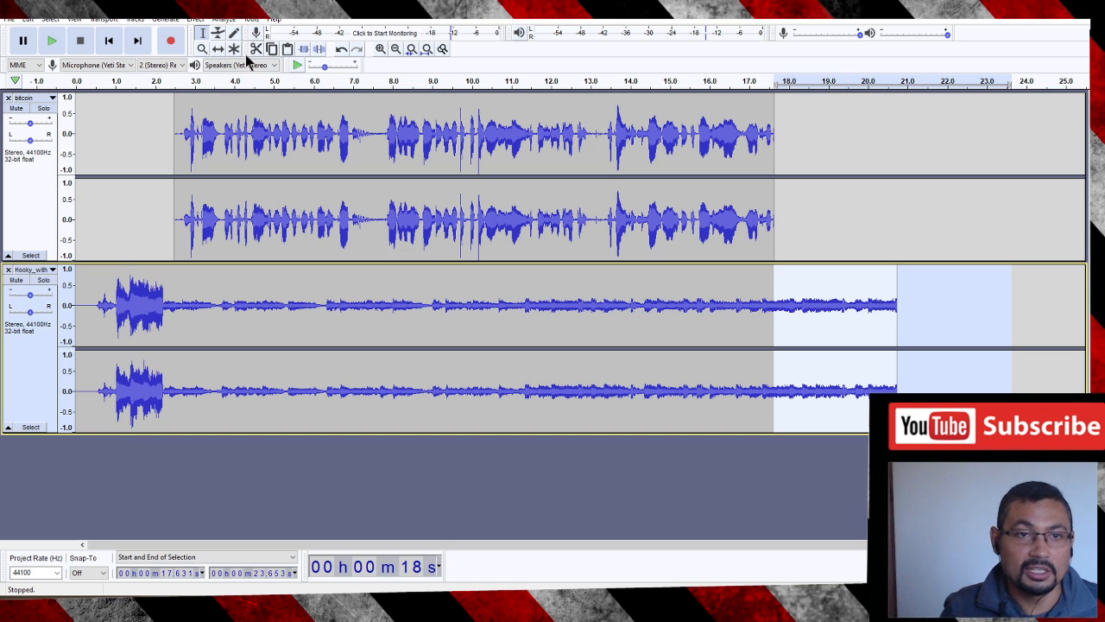
left_click(195, 19)
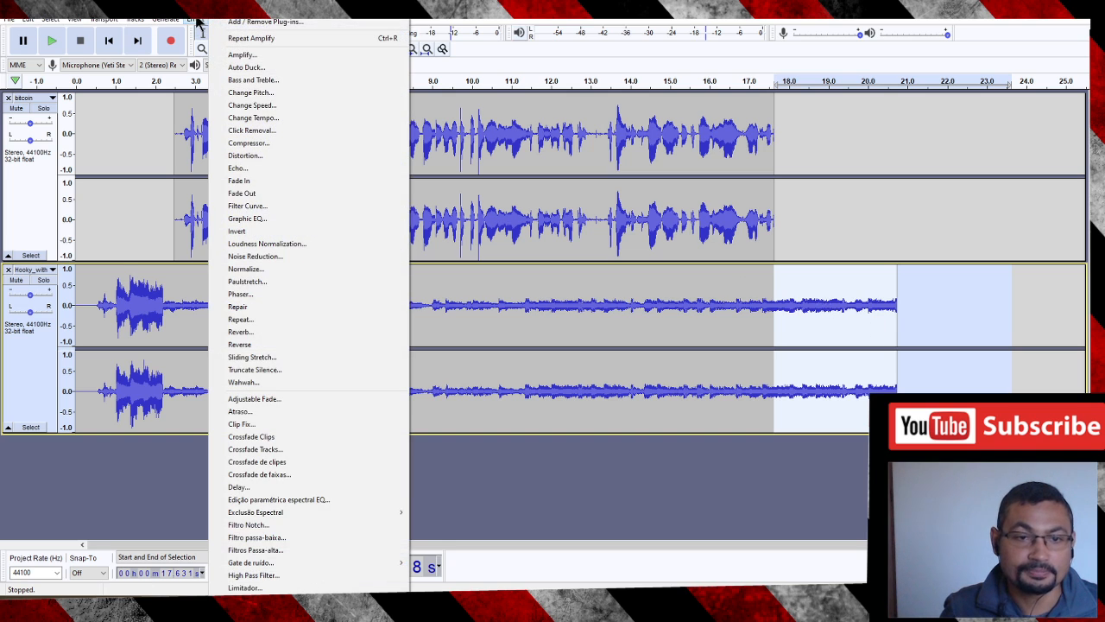
mouse_move(287, 192)
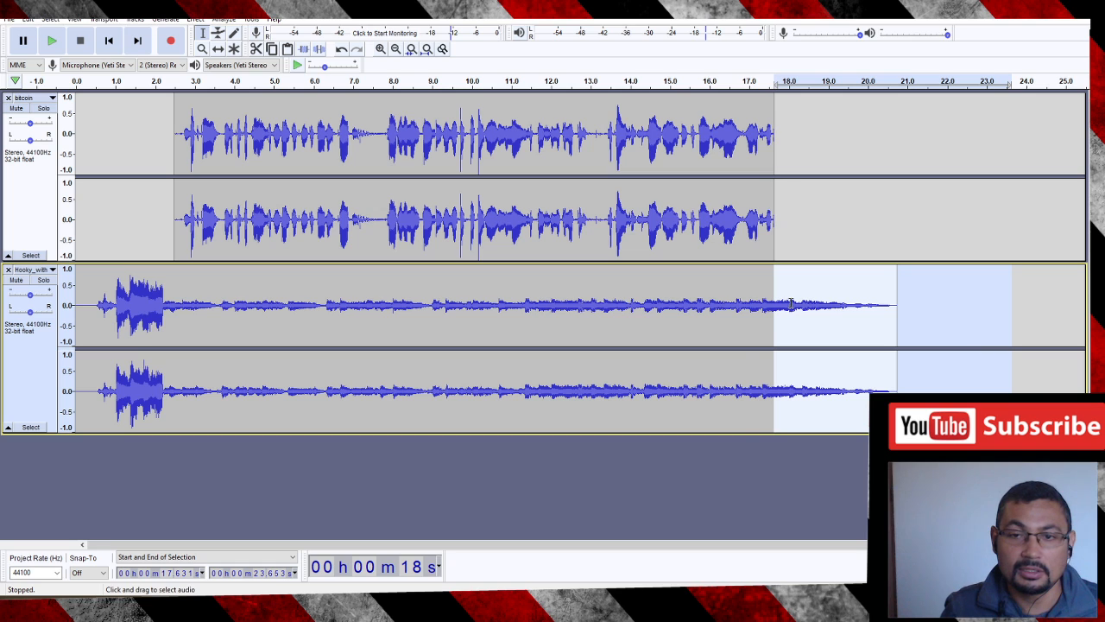
left_click(744, 290)
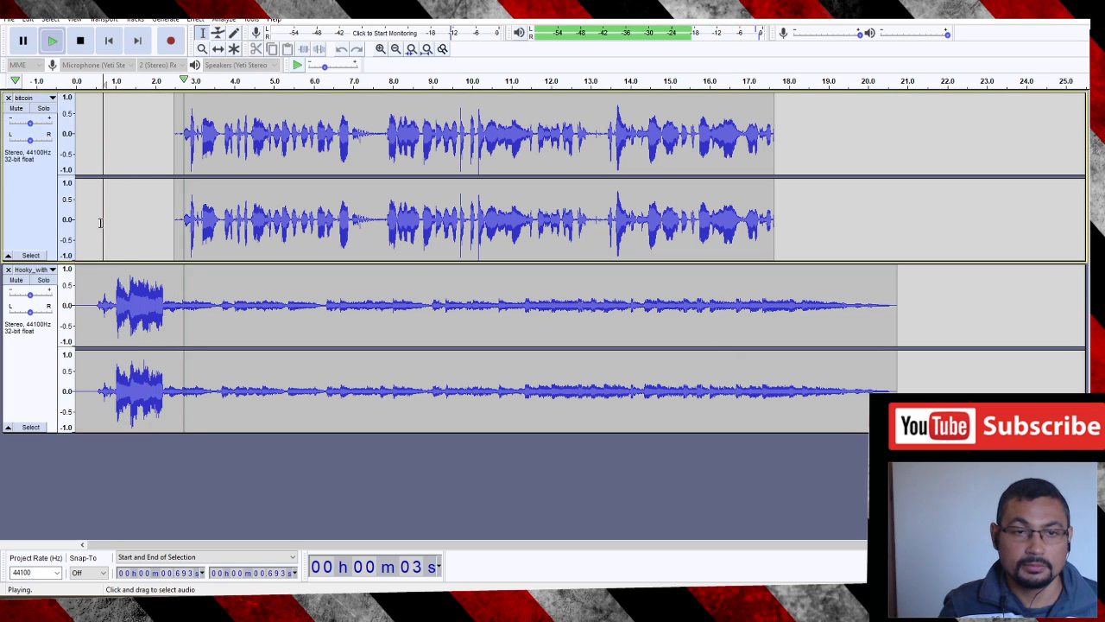
left_click(79, 41)
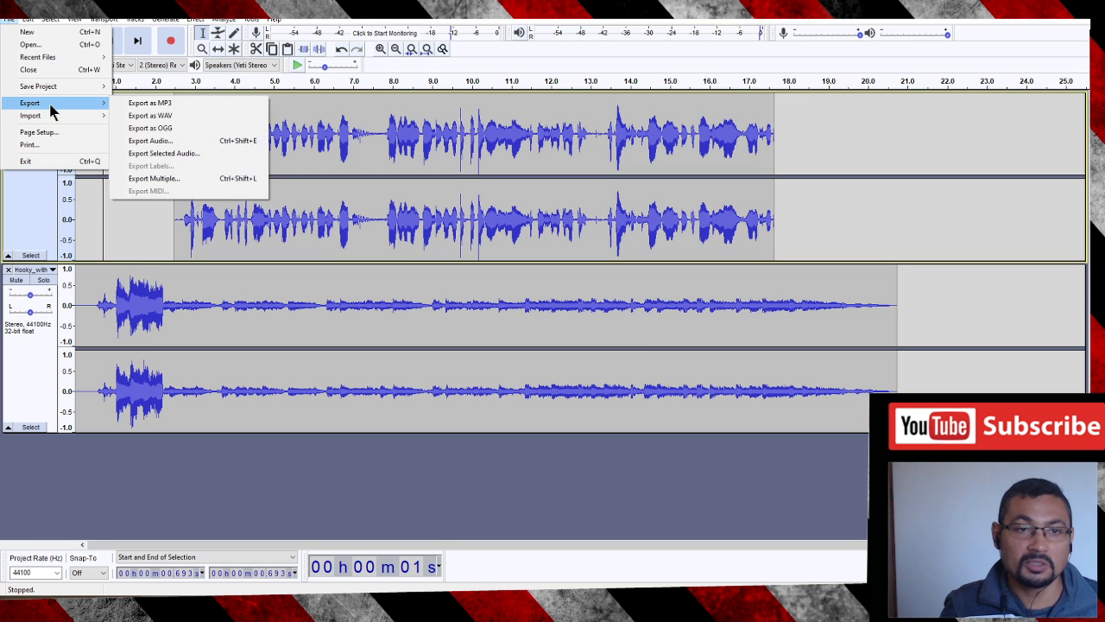
mouse_move(149, 103)
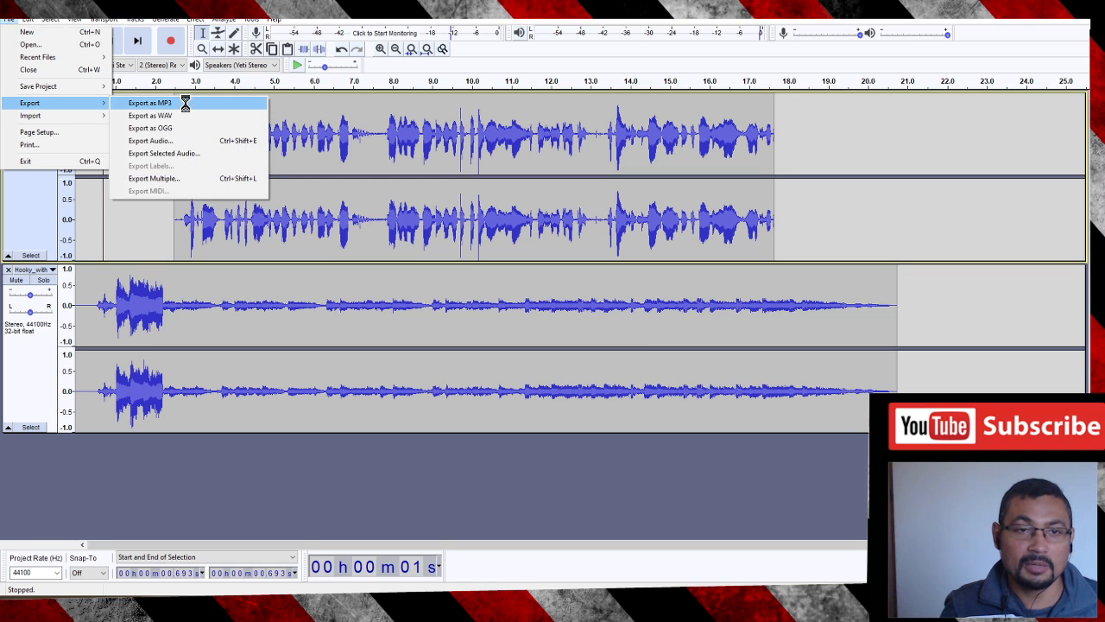
Export the mix as finished.mp3, accepting the stereo mix-down, and play it in a media player
left_click(148, 104)
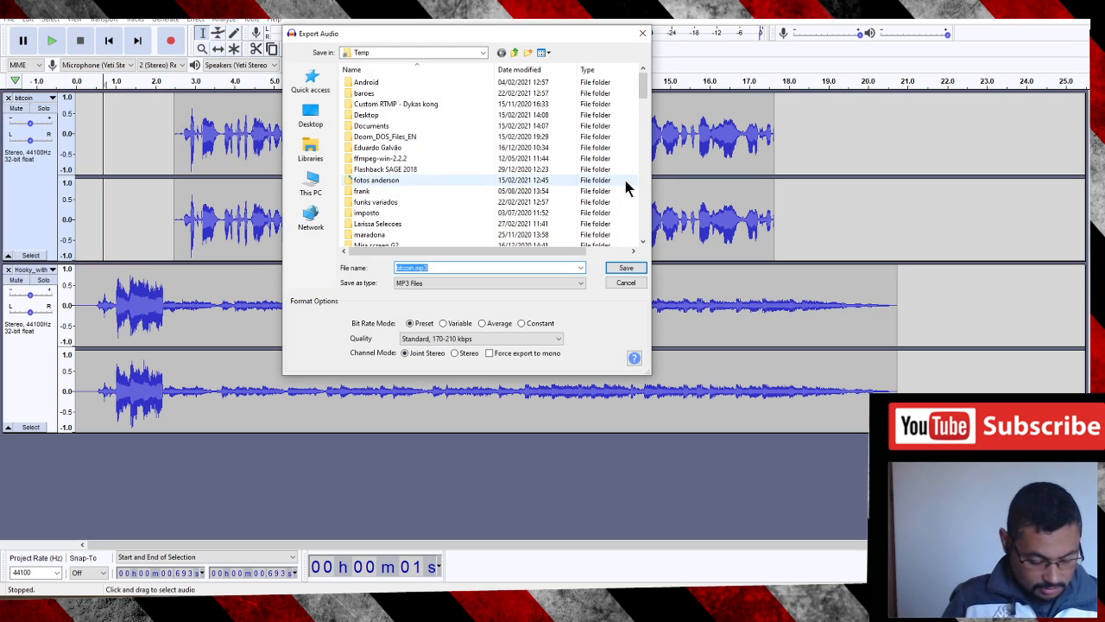
type("finished")
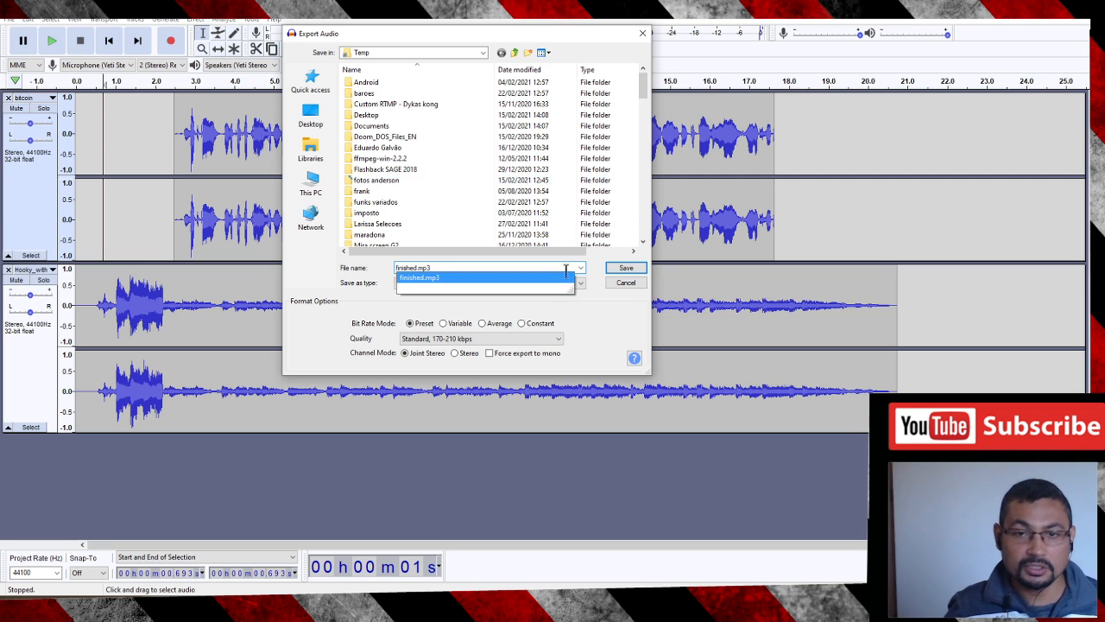
left_click(625, 266)
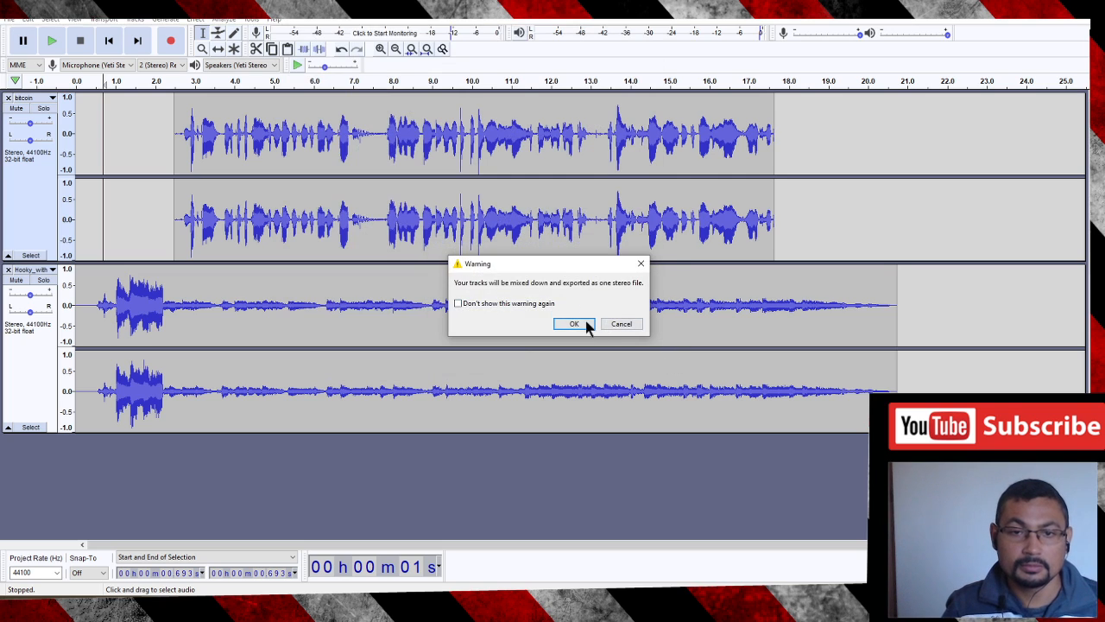
left_click(573, 323)
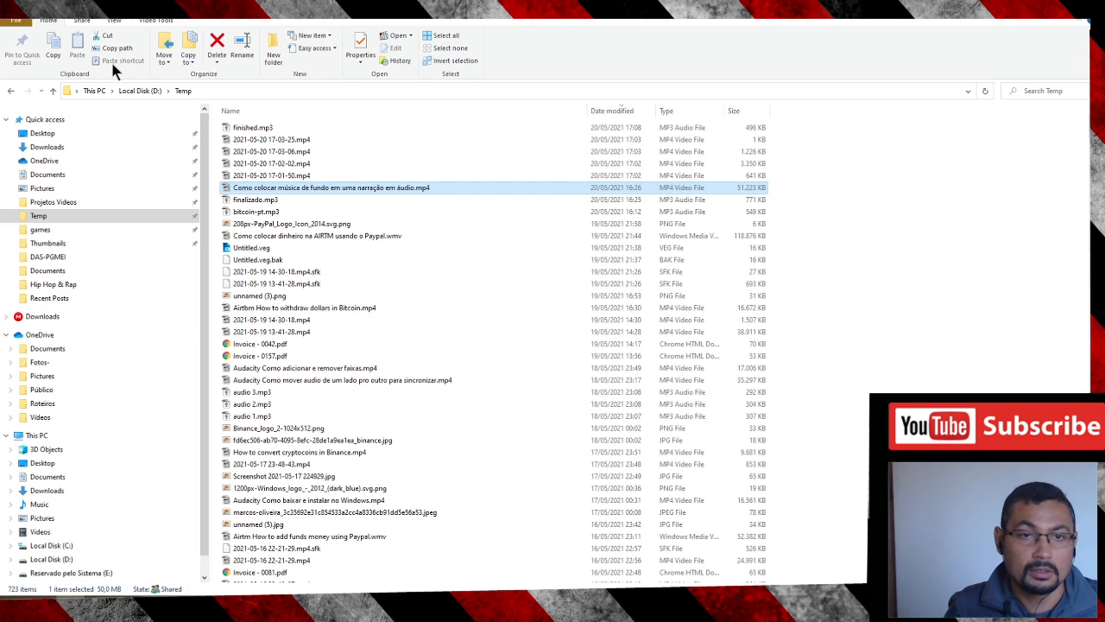
double_click(252, 128)
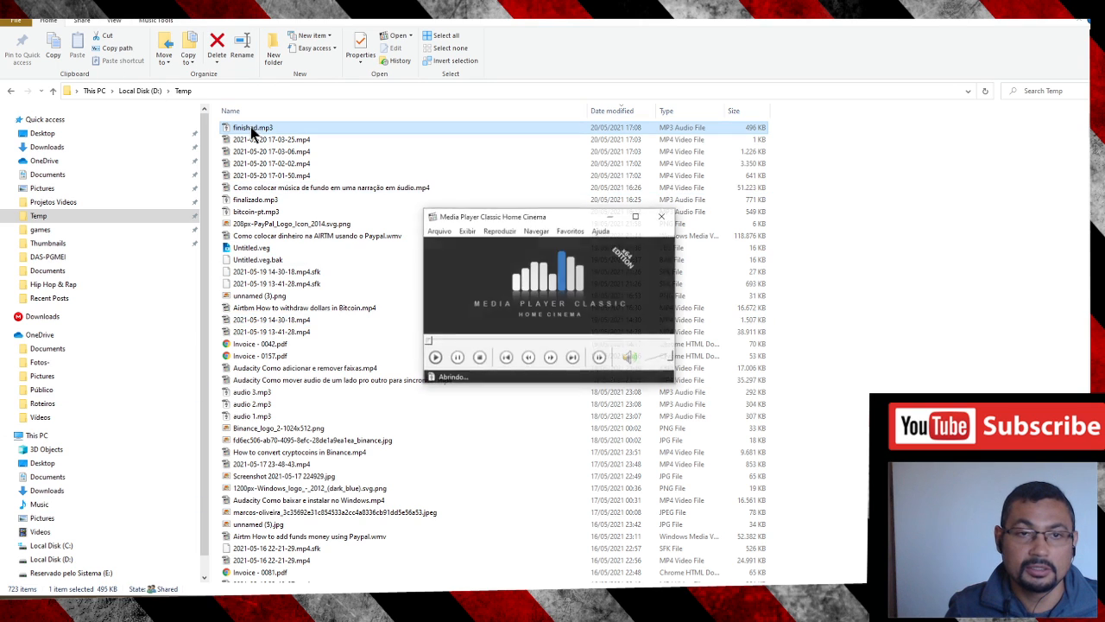